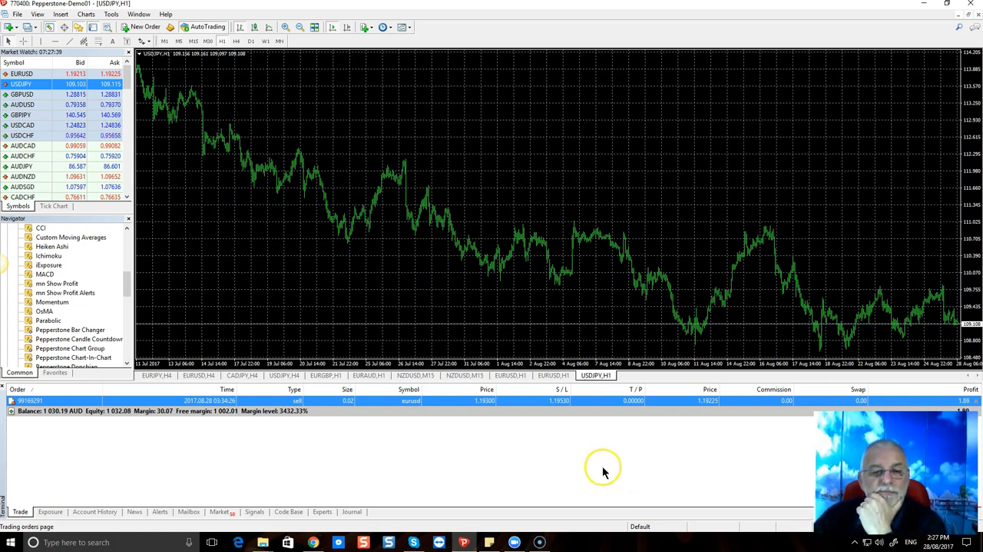
{"action": "mouse_move", "coordinate": [456, 479]}
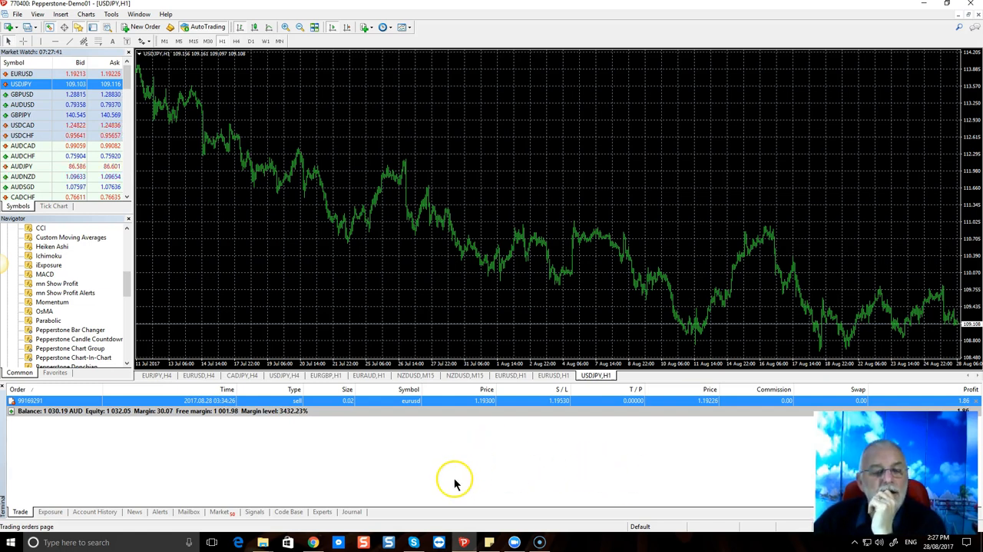
{"action": "mouse_move", "coordinate": [521, 476]}
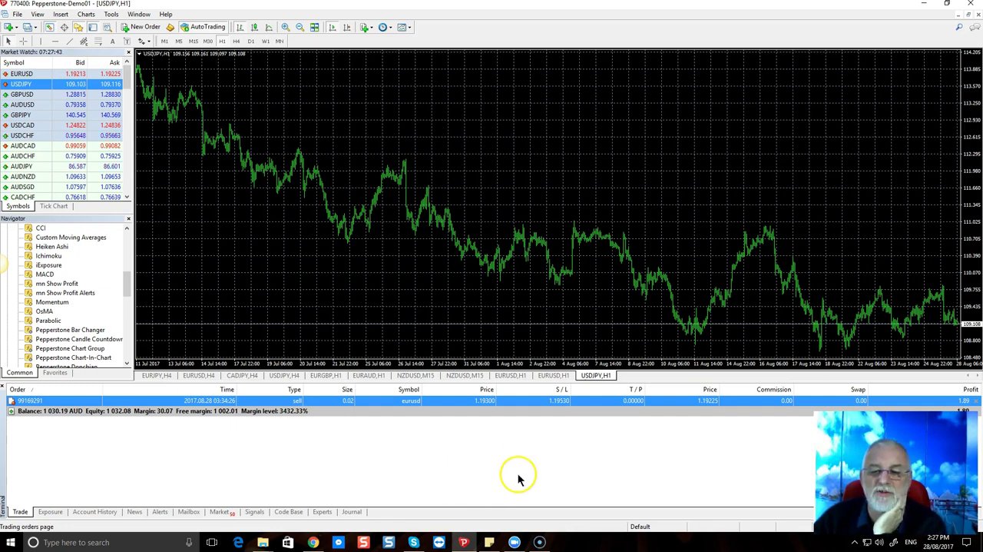
{"action": "mouse_move", "coordinate": [213, 351]}
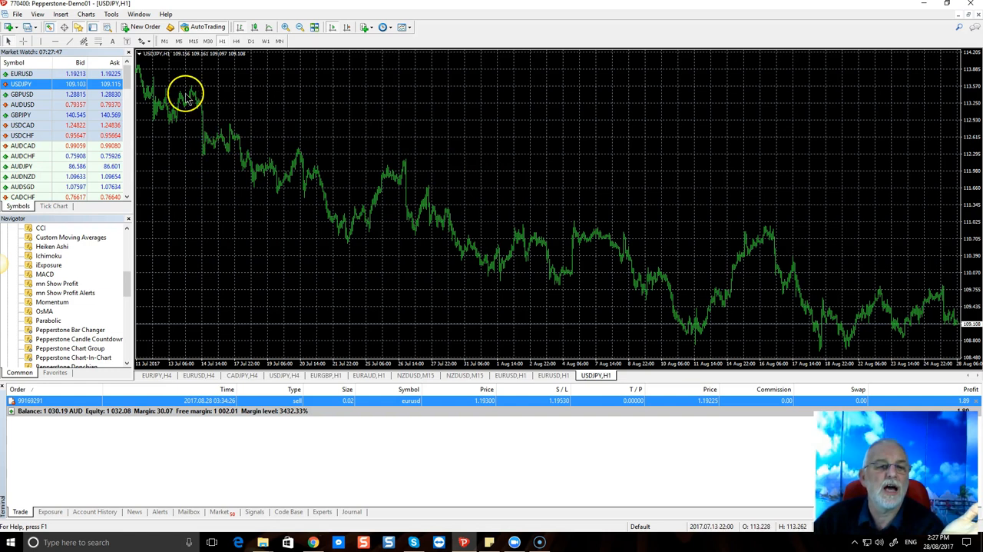
{"action": "mouse_move", "coordinate": [177, 132]}
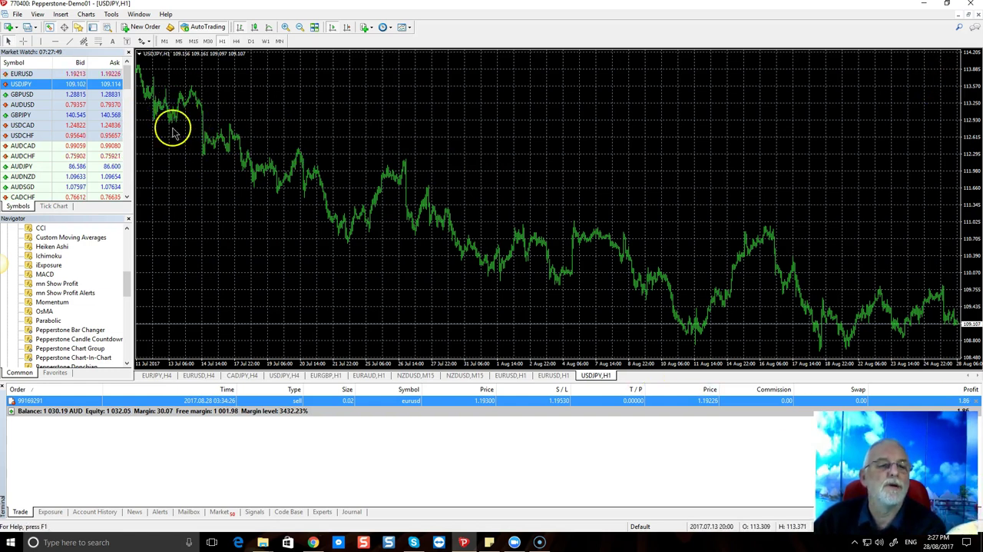
{"action": "mouse_move", "coordinate": [946, 307]}
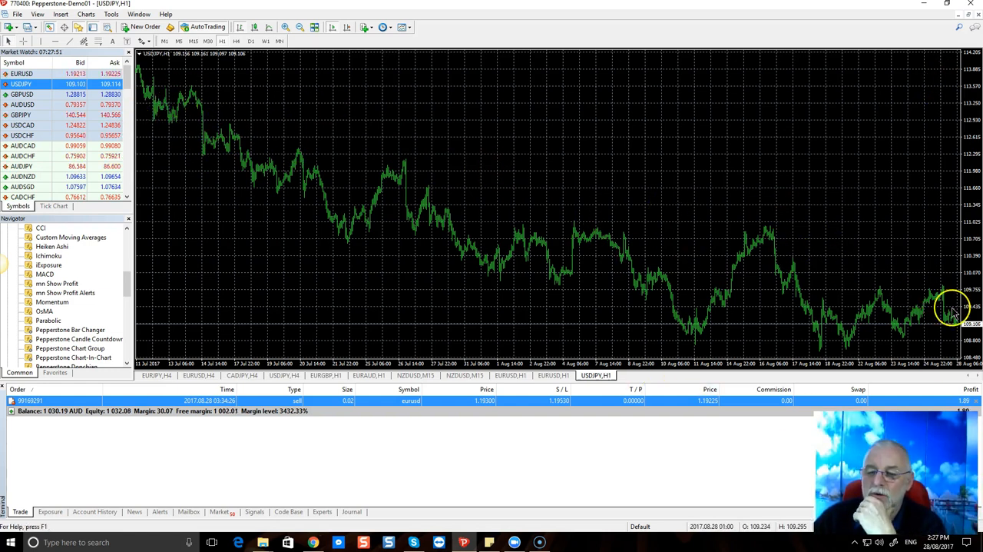
{"action": "mouse_move", "coordinate": [379, 234]}
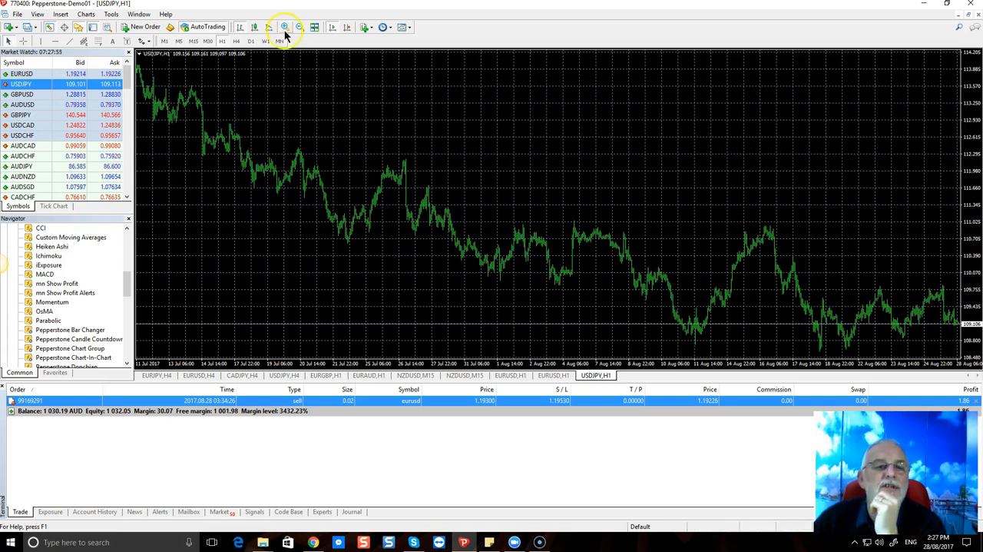
Zoom in twice on the USDJPY H1 chart to show bars from about 22–28 August.
{"action": "left_click", "coordinate": [278, 26]}
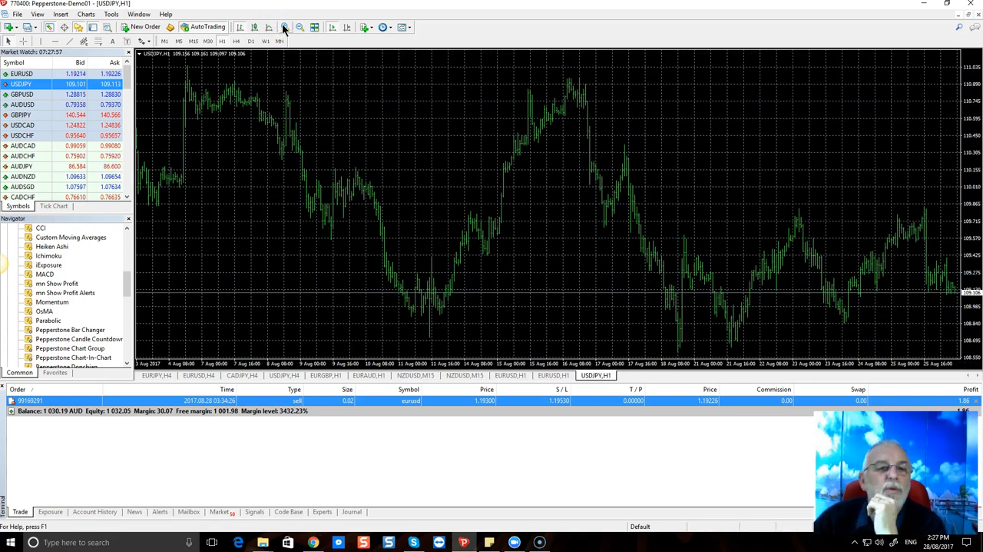
{"action": "left_click", "coordinate": [298, 27]}
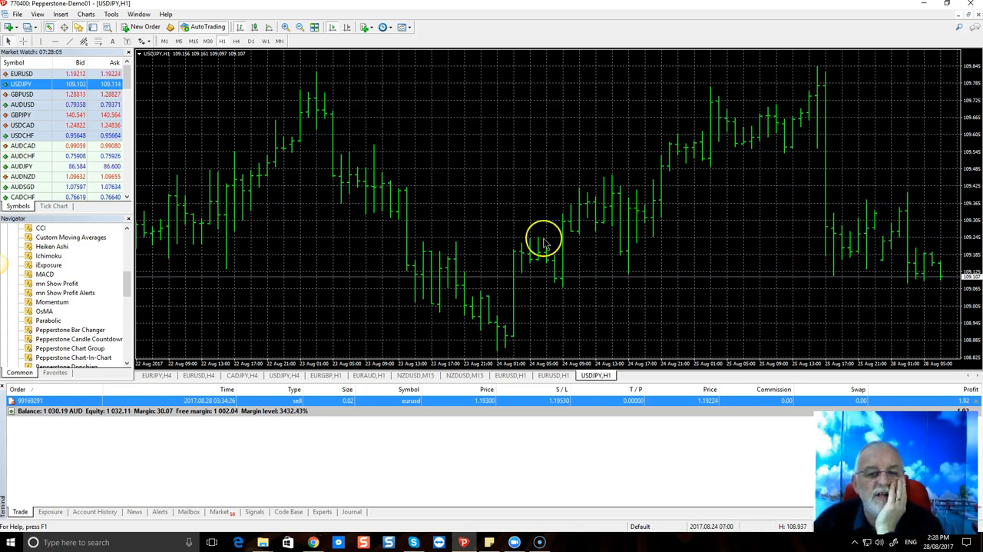
{"action": "mouse_move", "coordinate": [425, 201]}
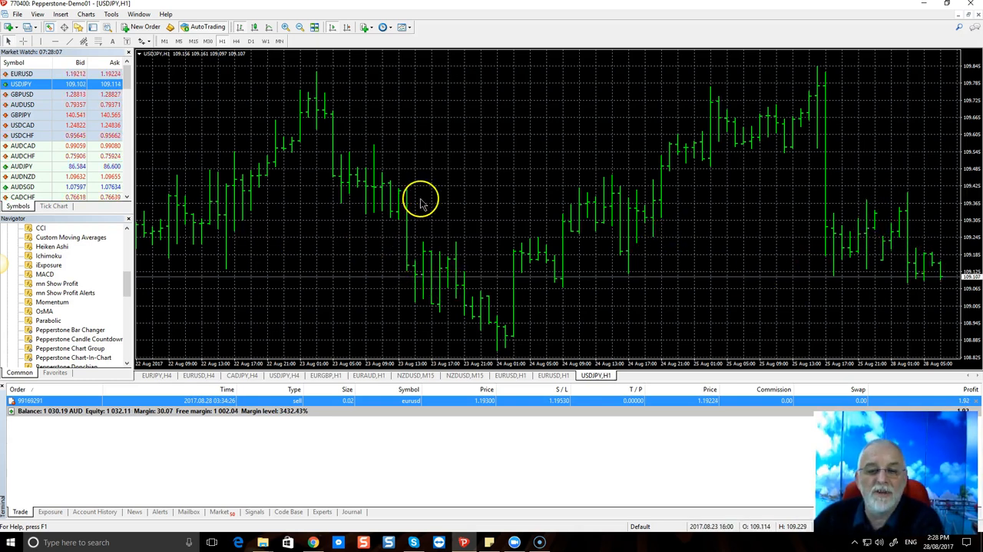
{"action": "mouse_move", "coordinate": [510, 164]}
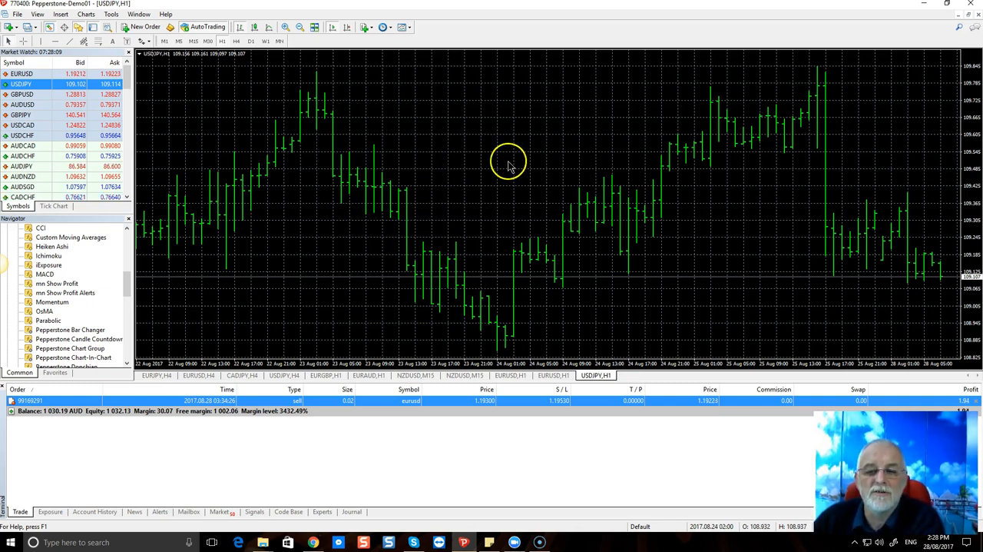
{"action": "mouse_move", "coordinate": [520, 152]}
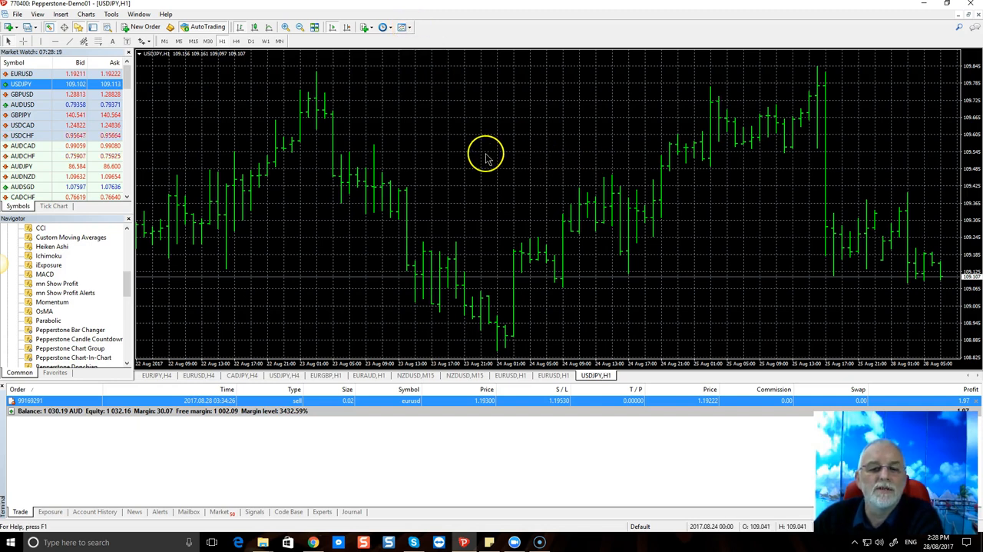
{"action": "mouse_move", "coordinate": [465, 176]}
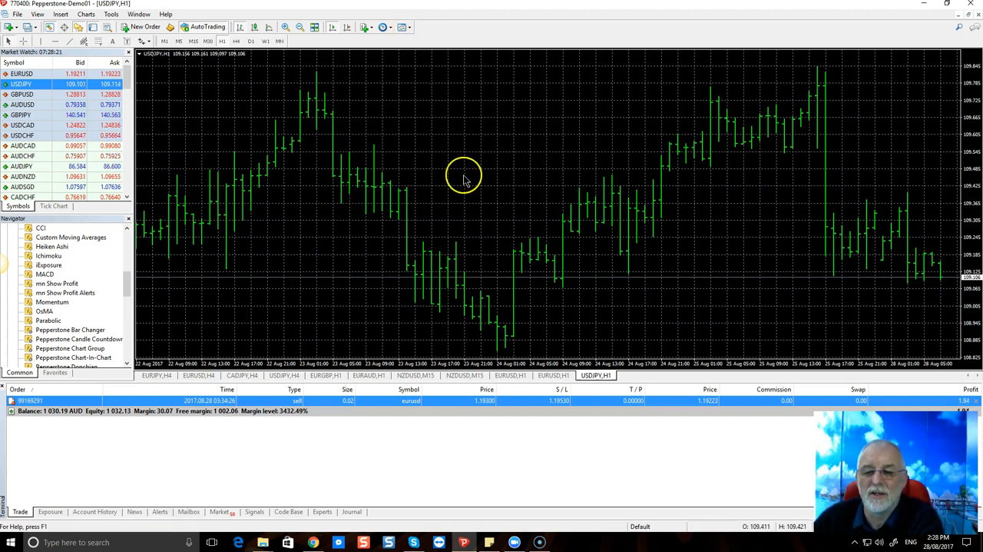
{"action": "mouse_move", "coordinate": [499, 171]}
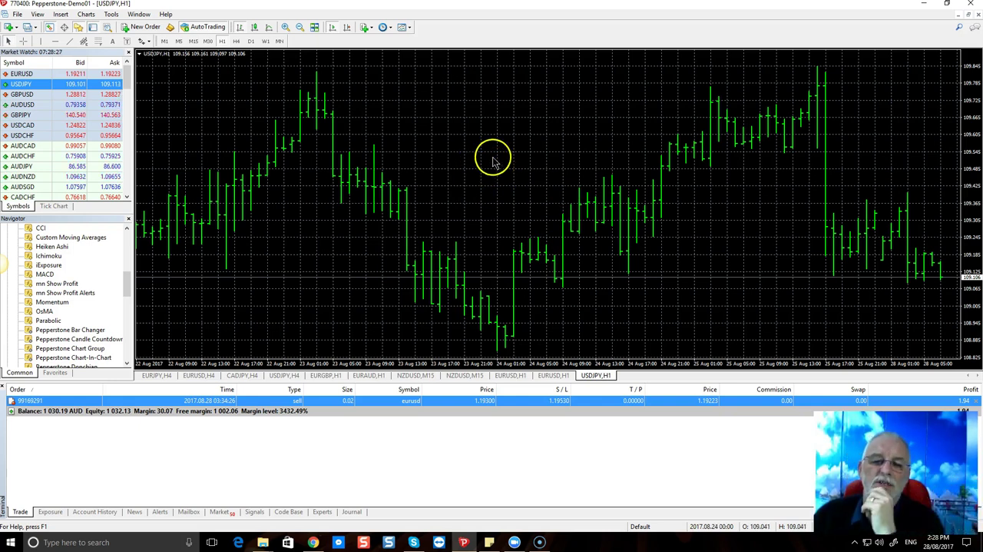
{"action": "mouse_move", "coordinate": [495, 161]}
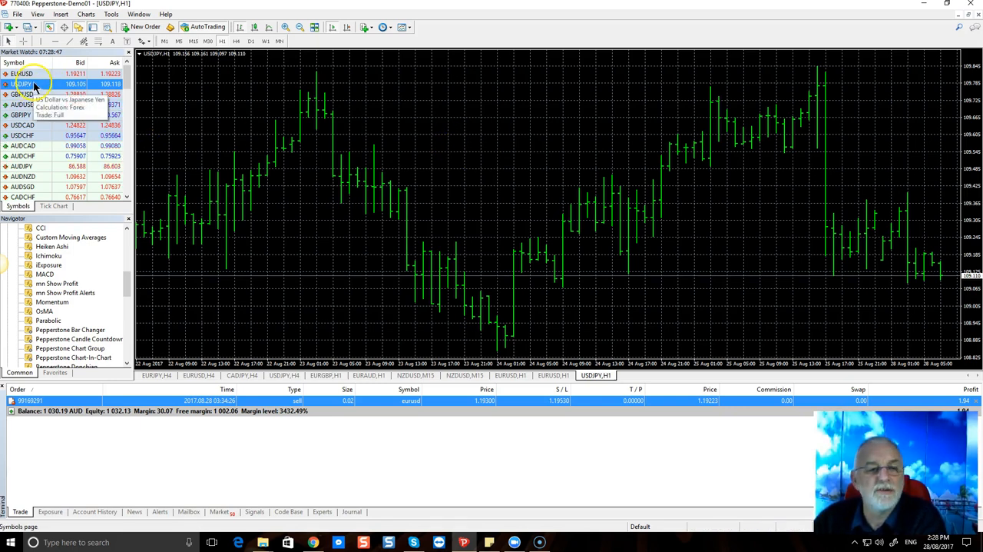
Open a second USDJPY hourly chart window from the USDJPY Market Watch menu.
{"action": "right_click", "coordinate": [37, 81]}
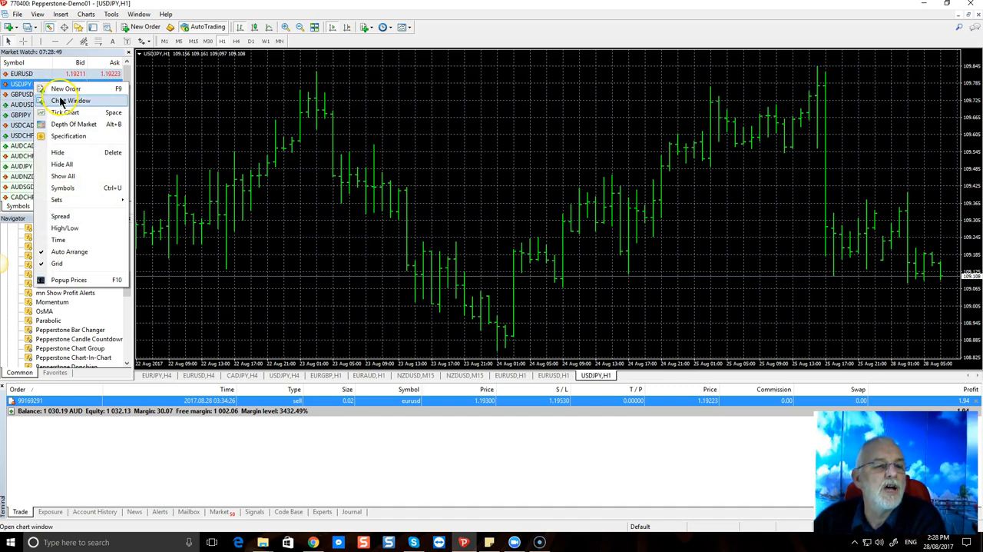
{"action": "left_click", "coordinate": [63, 101]}
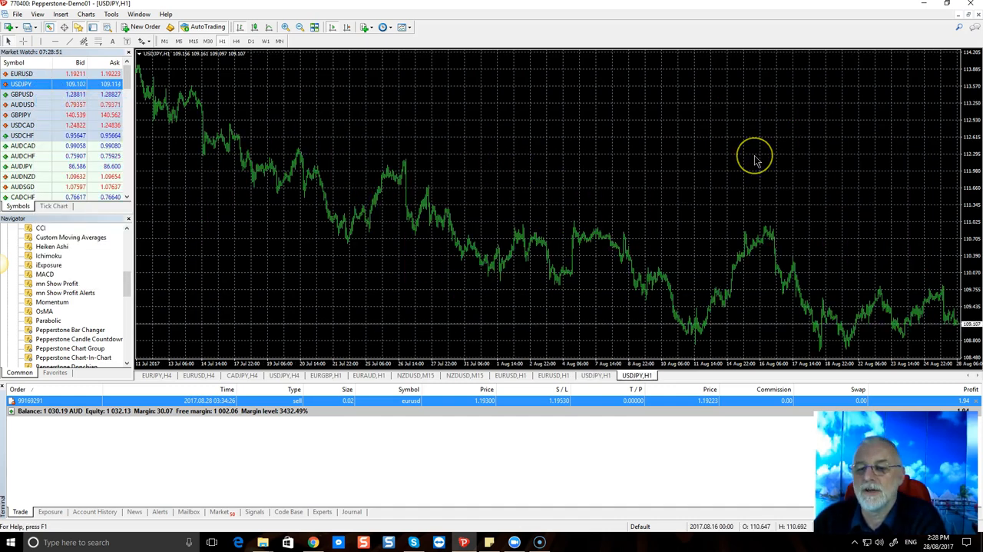
{"action": "mouse_move", "coordinate": [423, 160]}
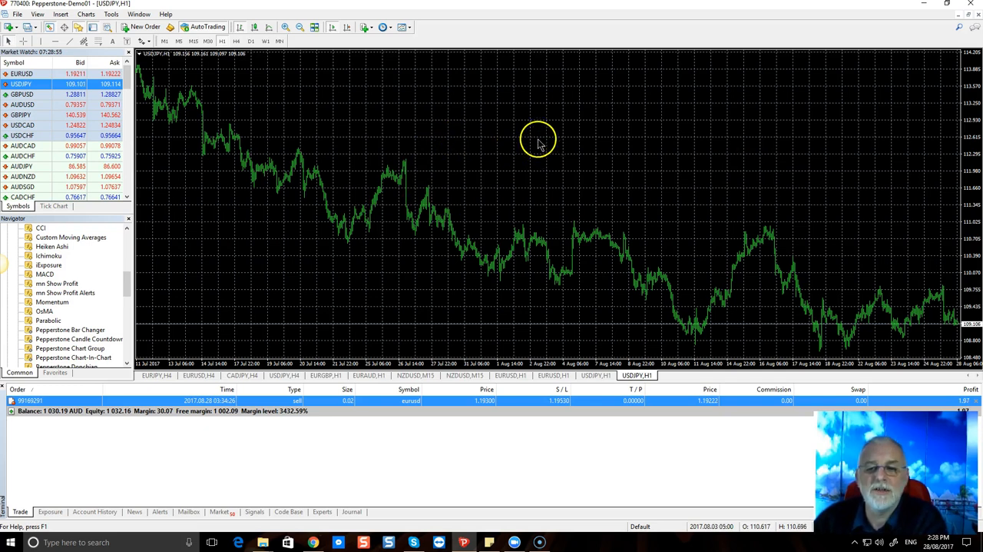
{"action": "mouse_move", "coordinate": [512, 152]}
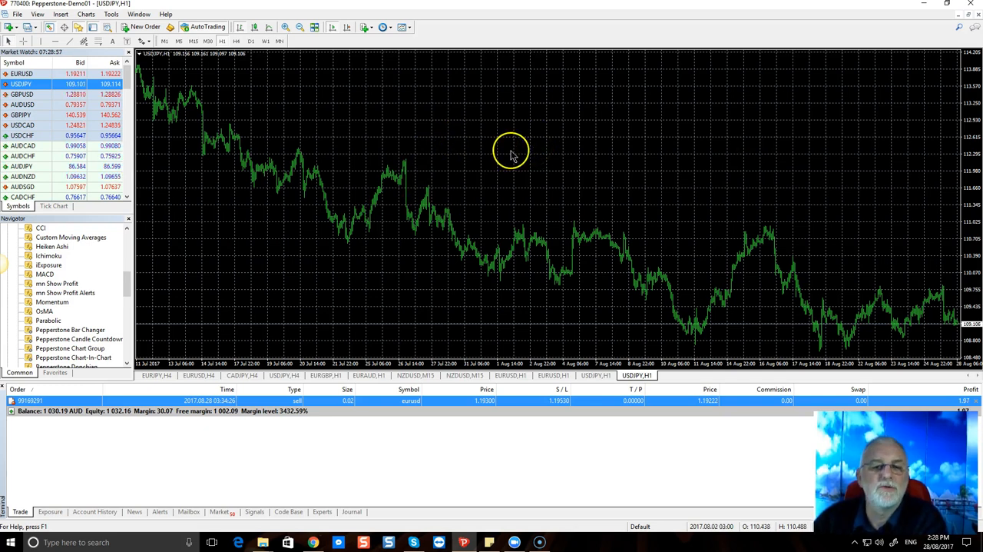
{"action": "mouse_move", "coordinate": [518, 156]}
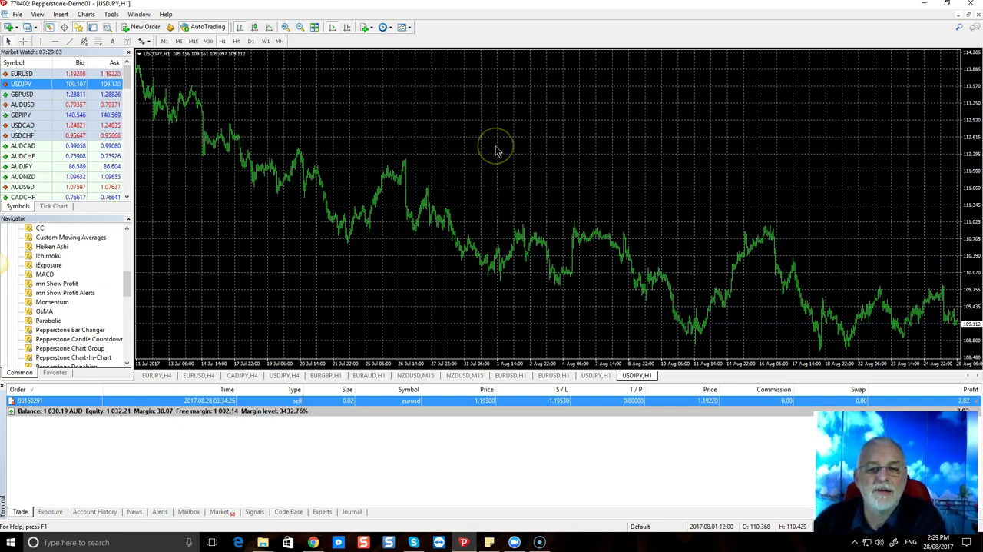
Open the new USDJPY chart's Properties and show its Colors settings.
{"action": "right_click", "coordinate": [498, 150]}
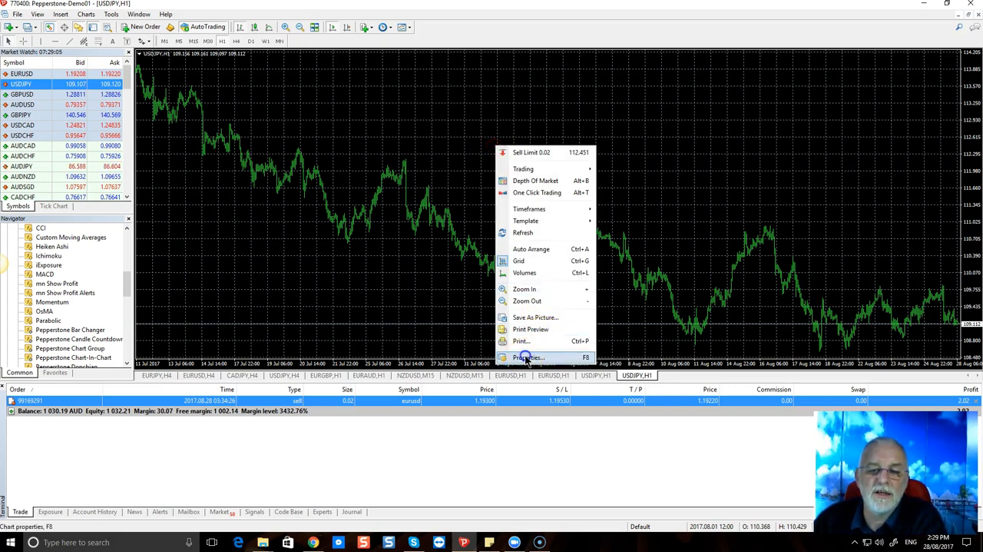
{"action": "left_click", "coordinate": [525, 358]}
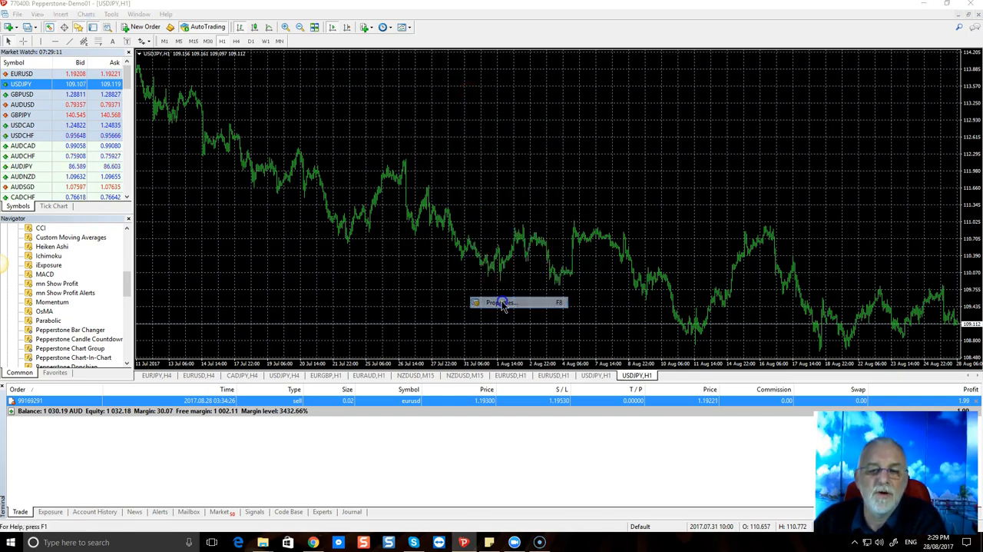
{"action": "left_click", "coordinate": [500, 302]}
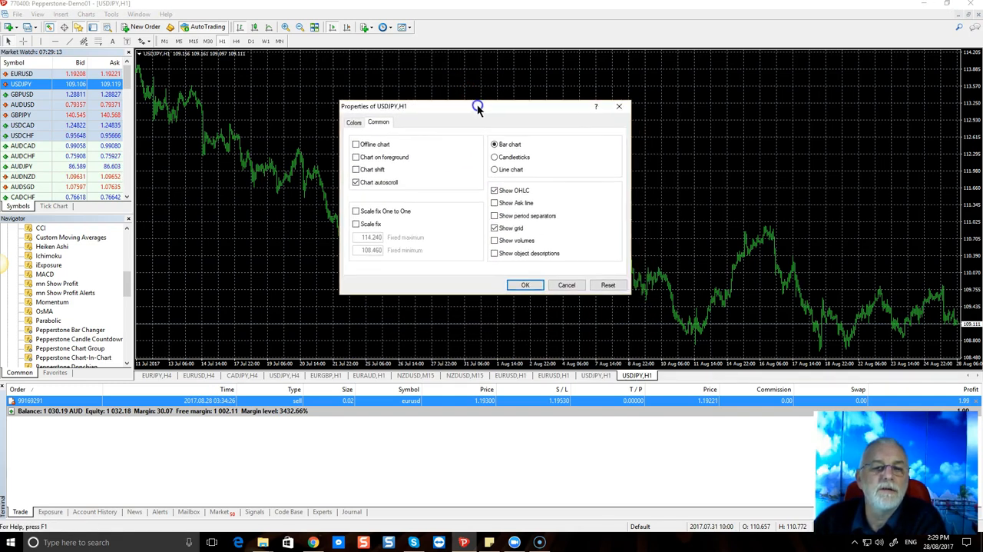
{"action": "left_click", "coordinate": [354, 122]}
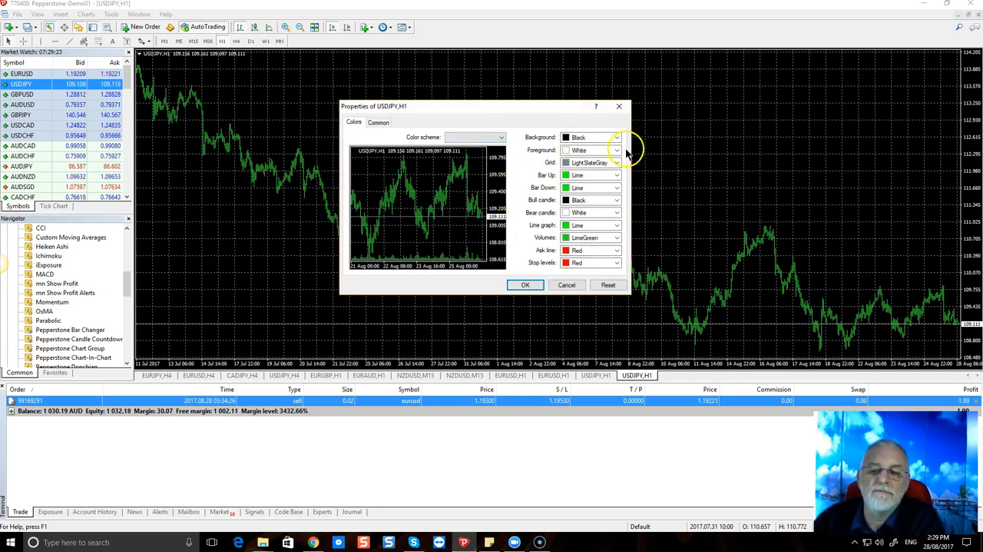
Set the chart foreground colour to Black over a white background.
{"action": "left_click", "coordinate": [592, 200]}
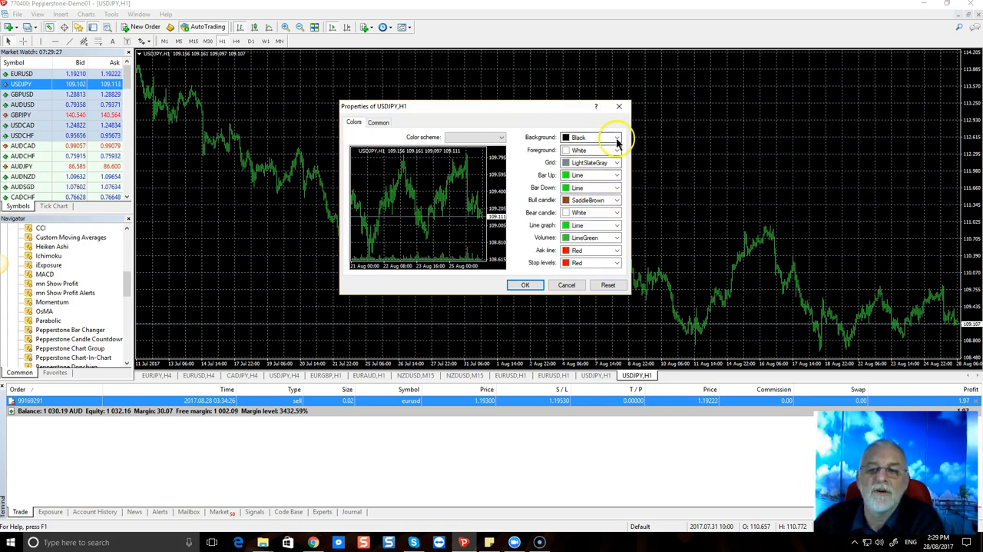
{"action": "left_click", "coordinate": [619, 137]}
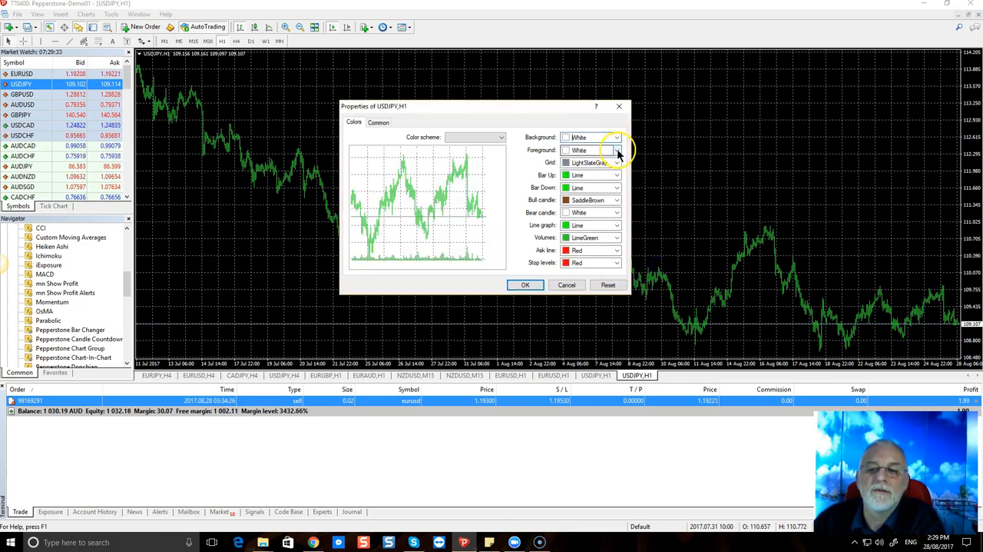
{"action": "left_click", "coordinate": [618, 150]}
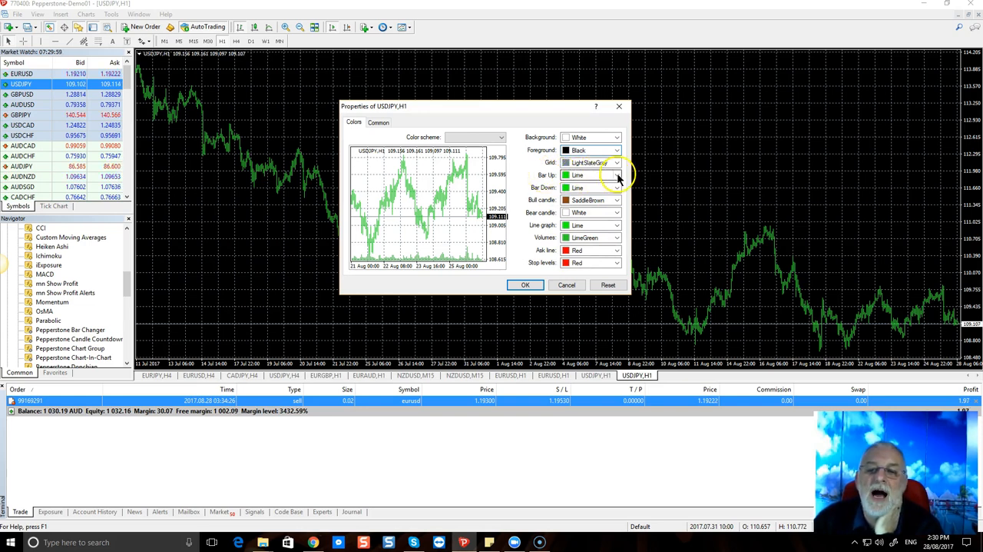
Make up bars MediumBlue and bring up the down-bar colour choices.
{"action": "left_click", "coordinate": [614, 176]}
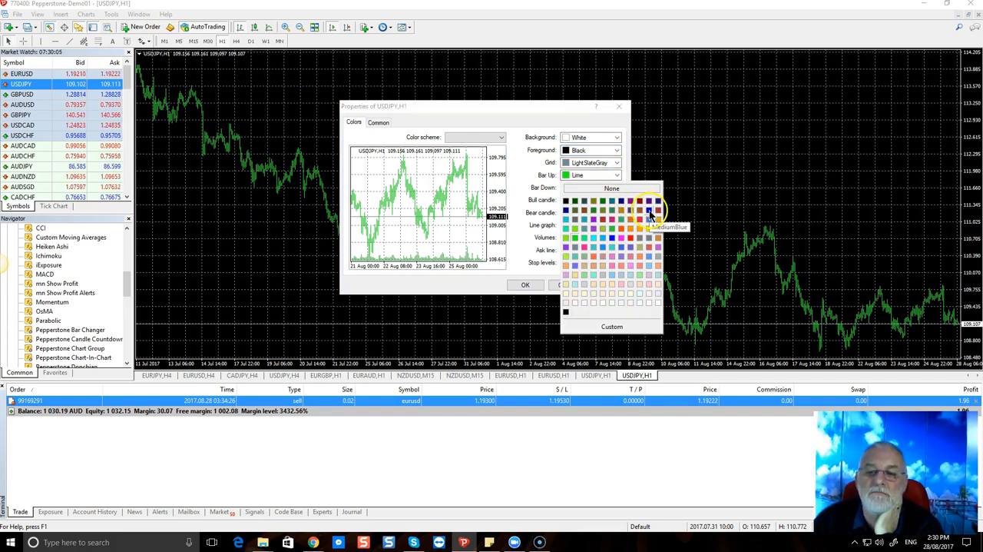
{"action": "left_click", "coordinate": [649, 213]}
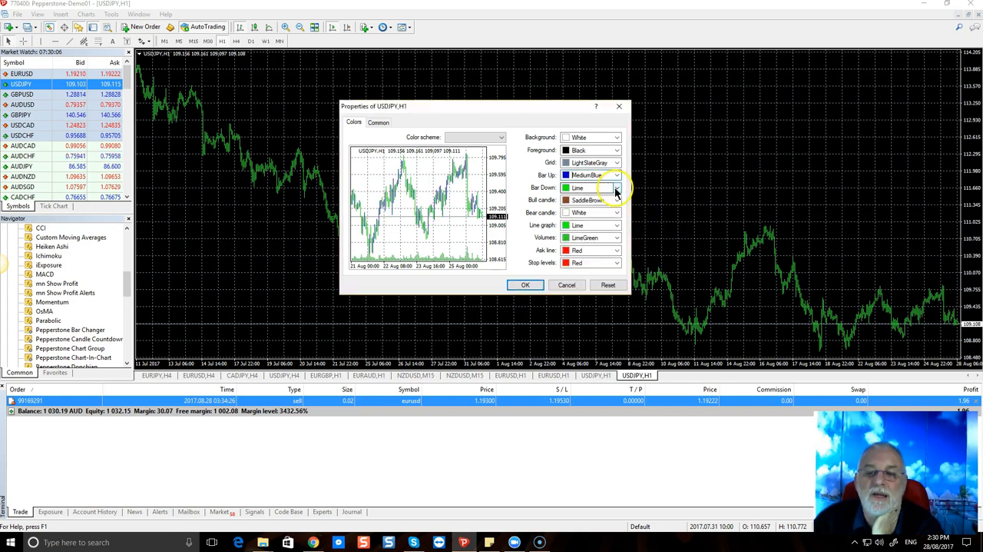
{"action": "left_click", "coordinate": [615, 200]}
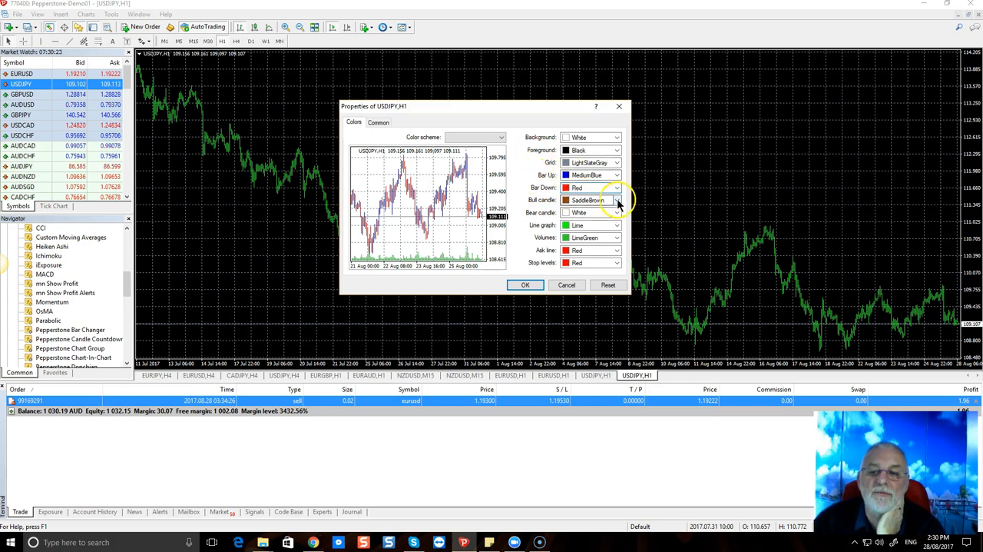
Set bull candles and up bars blue, down bars Crimson, bear candles Red, and volumes Crimson.
{"action": "left_click", "coordinate": [616, 200]}
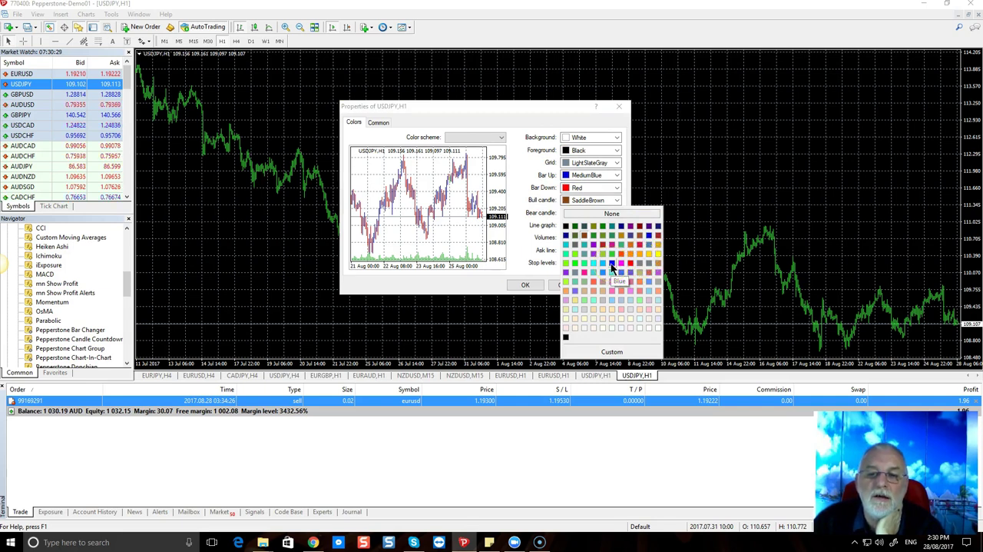
{"action": "mouse_move", "coordinate": [593, 275]}
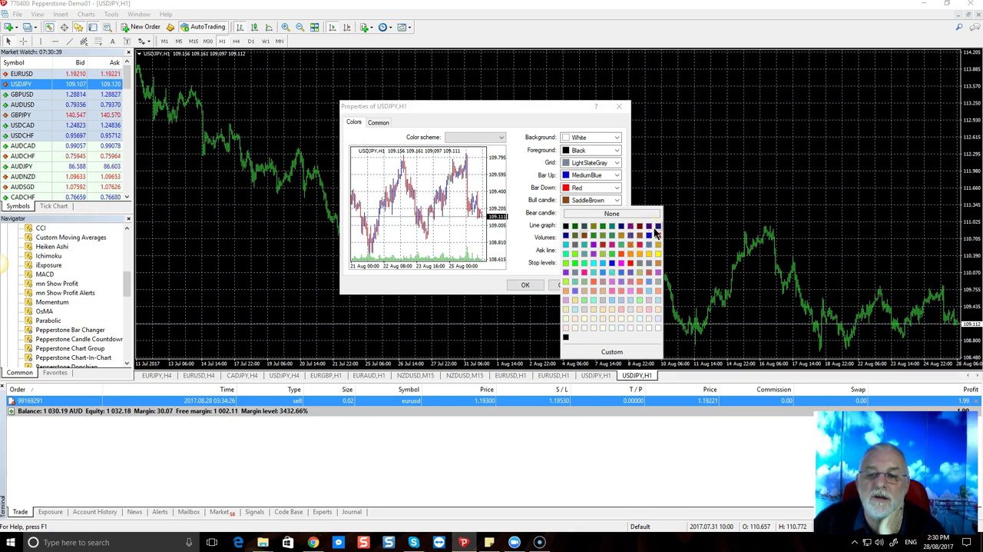
{"action": "mouse_move", "coordinate": [657, 225]}
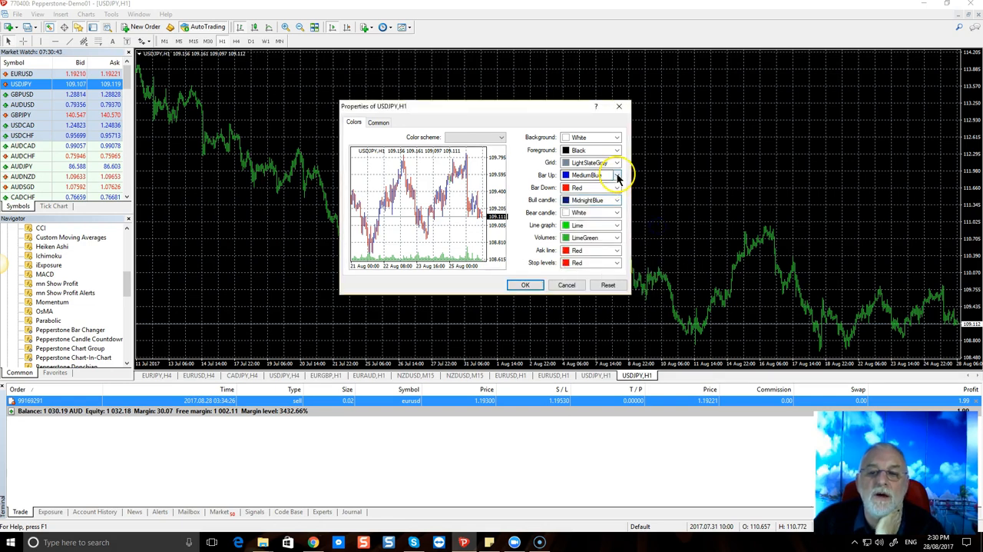
{"action": "left_click", "coordinate": [616, 187]}
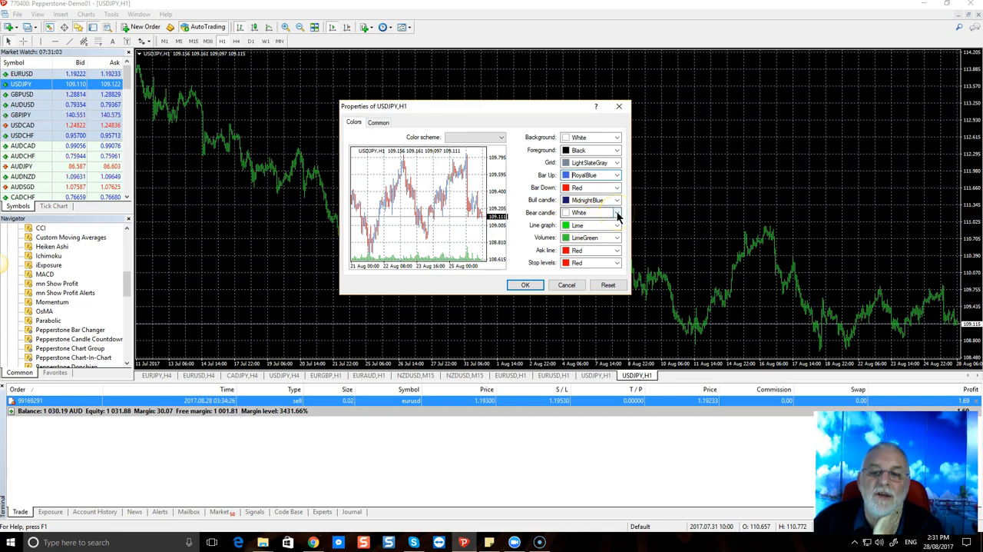
{"action": "left_click", "coordinate": [614, 212]}
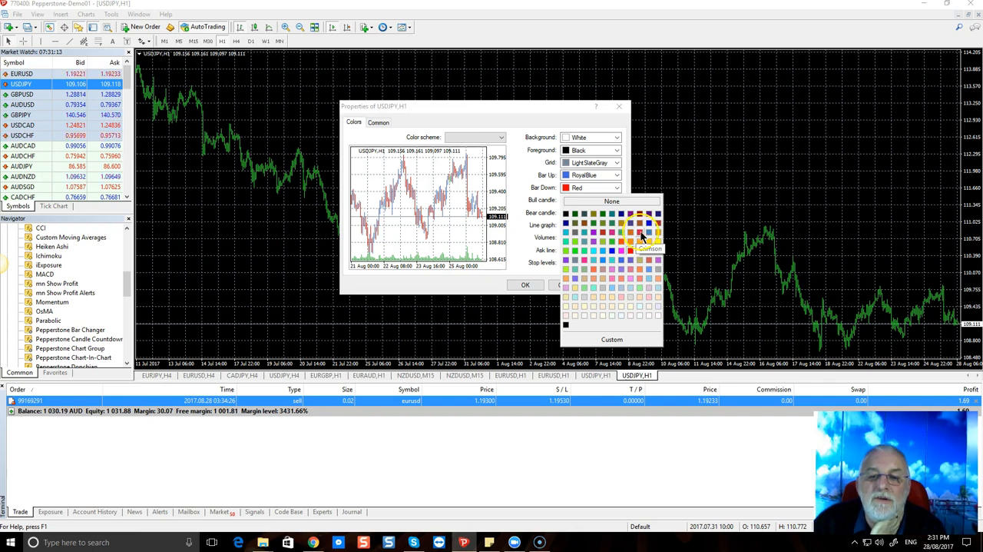
{"action": "left_click", "coordinate": [640, 239]}
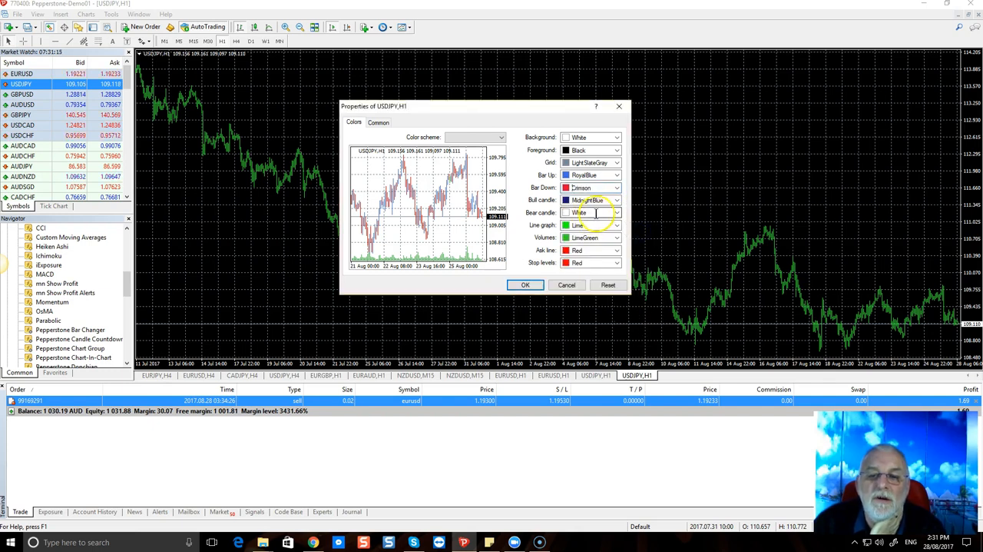
{"action": "left_click", "coordinate": [615, 225]}
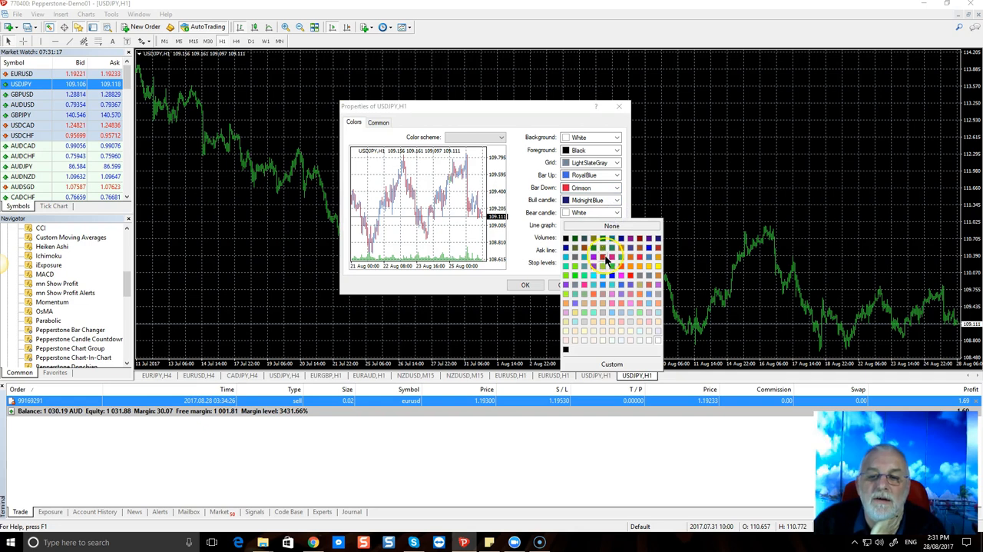
{"action": "left_click", "coordinate": [602, 256]}
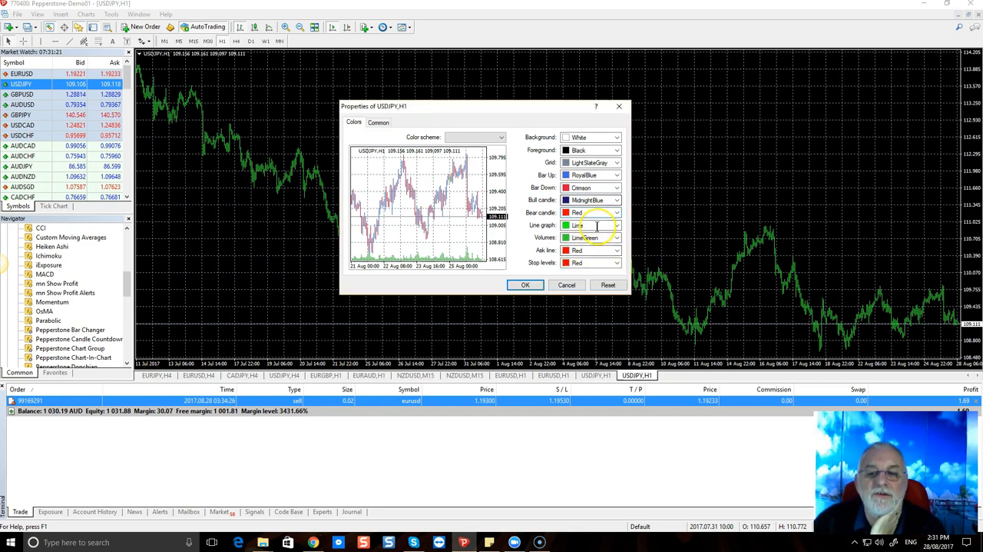
{"action": "left_click", "coordinate": [588, 237]}
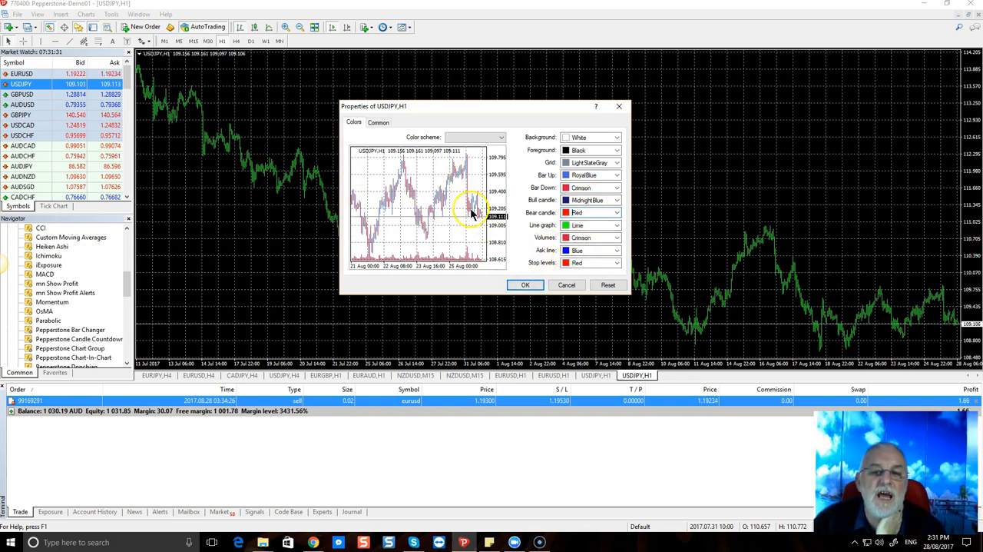
{"action": "left_click", "coordinate": [379, 122]}
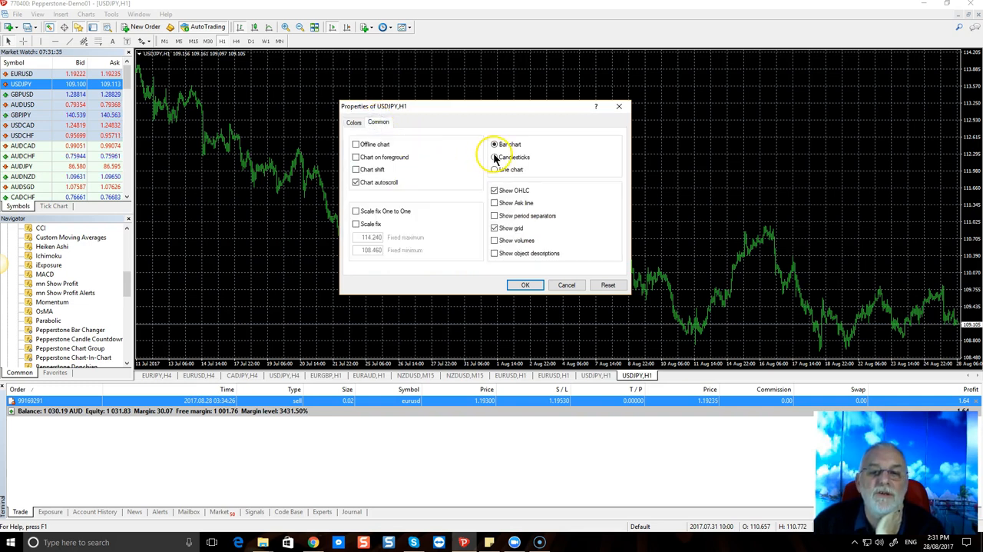
Switch the chart type to Candlesticks and apply the new properties with OK.
{"action": "left_click", "coordinate": [494, 157]}
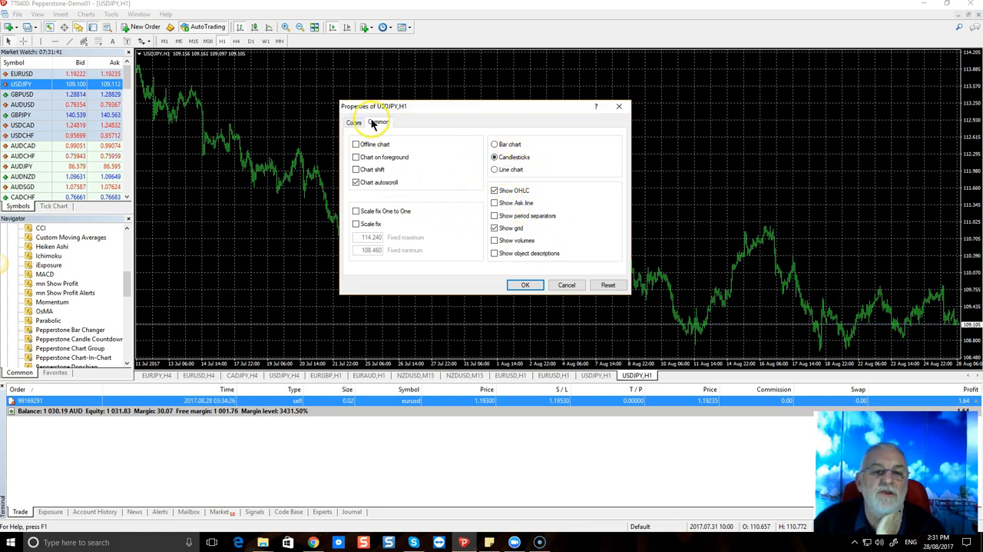
{"action": "left_click", "coordinate": [353, 122]}
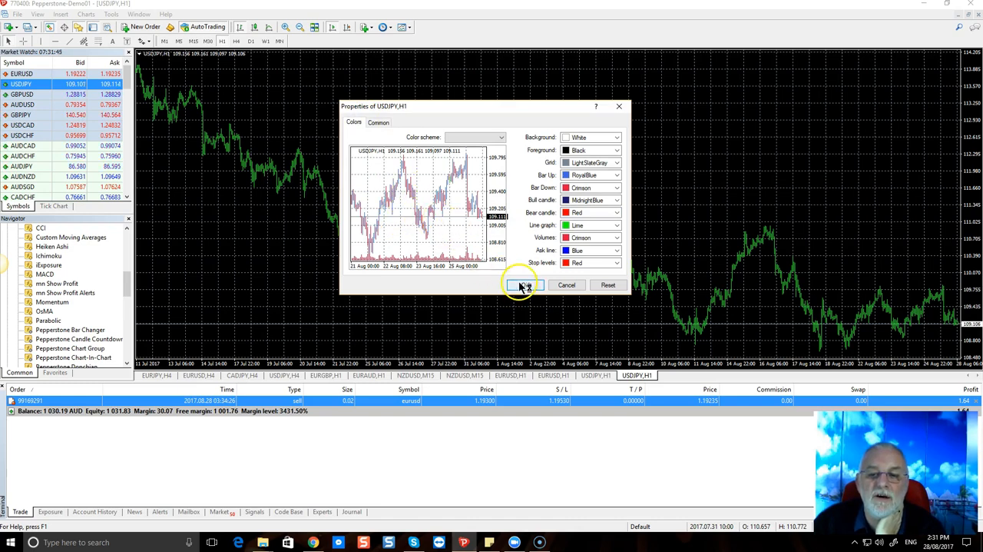
{"action": "left_click", "coordinate": [524, 285]}
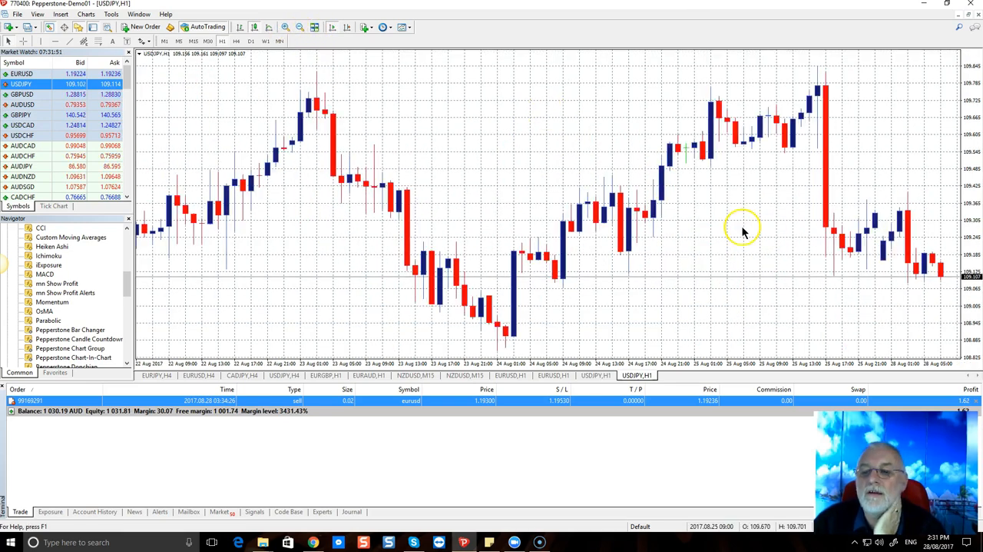
{"action": "mouse_move", "coordinate": [725, 263]}
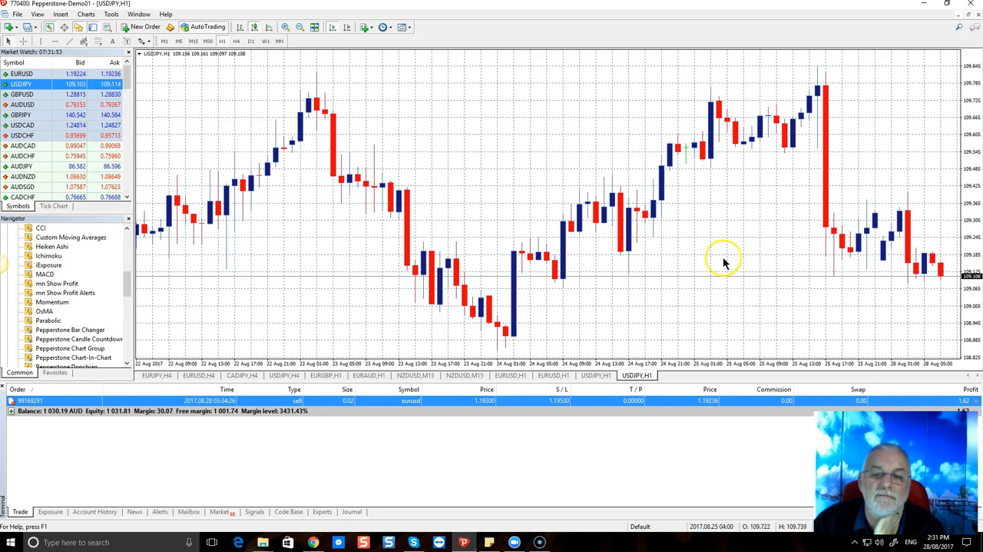
{"action": "mouse_move", "coordinate": [826, 232]}
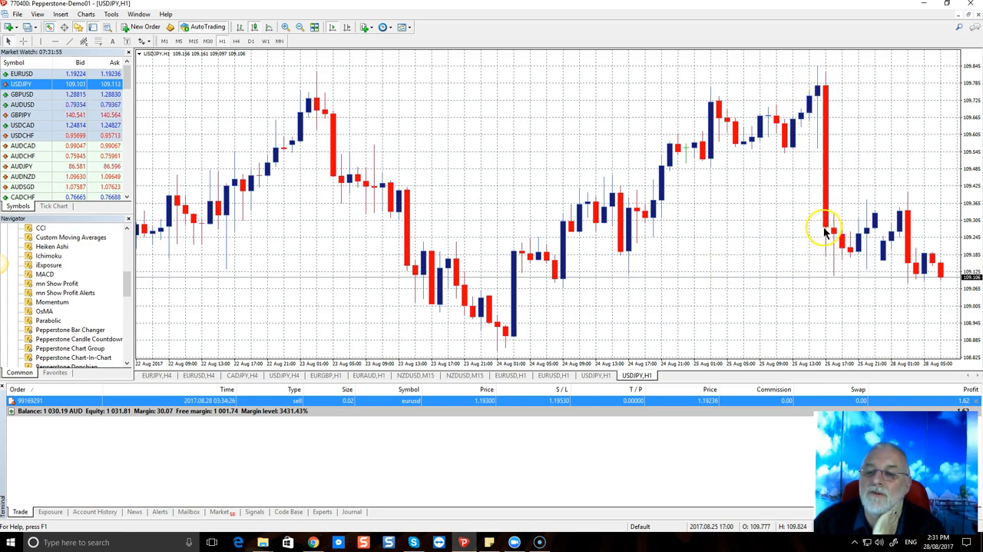
{"action": "mouse_move", "coordinate": [831, 245]}
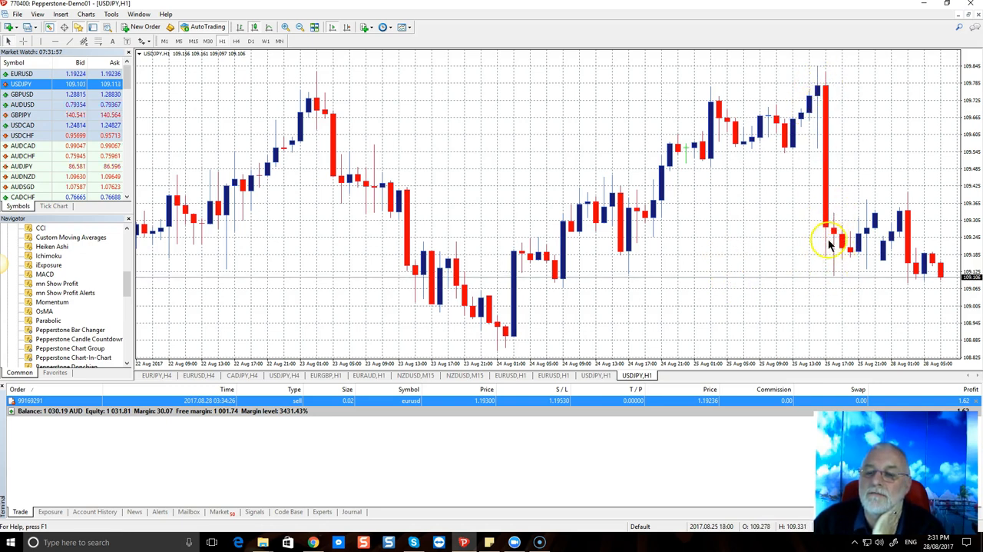
{"action": "mouse_move", "coordinate": [868, 194]}
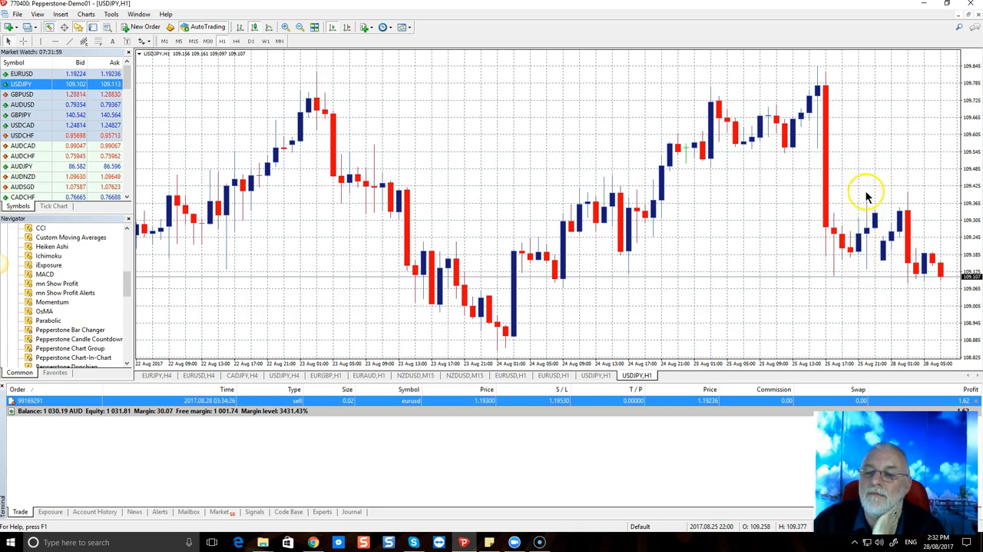
{"action": "mouse_move", "coordinate": [885, 262]}
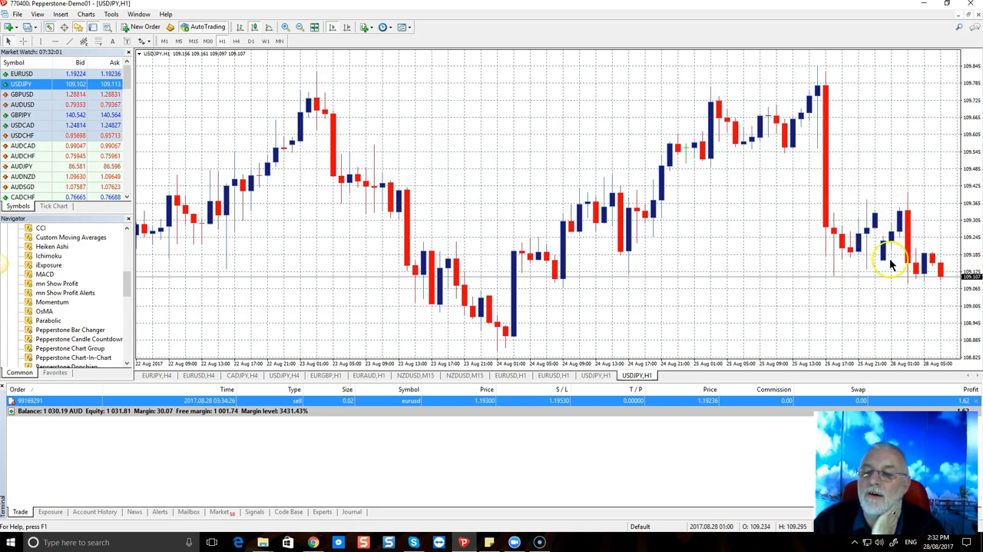
{"action": "mouse_move", "coordinate": [306, 233]}
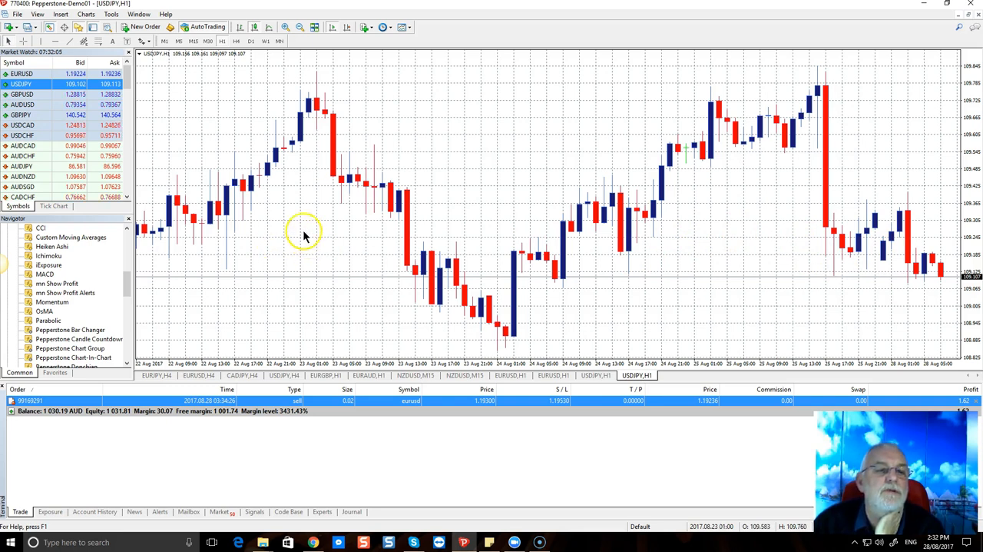
{"action": "mouse_move", "coordinate": [731, 223]}
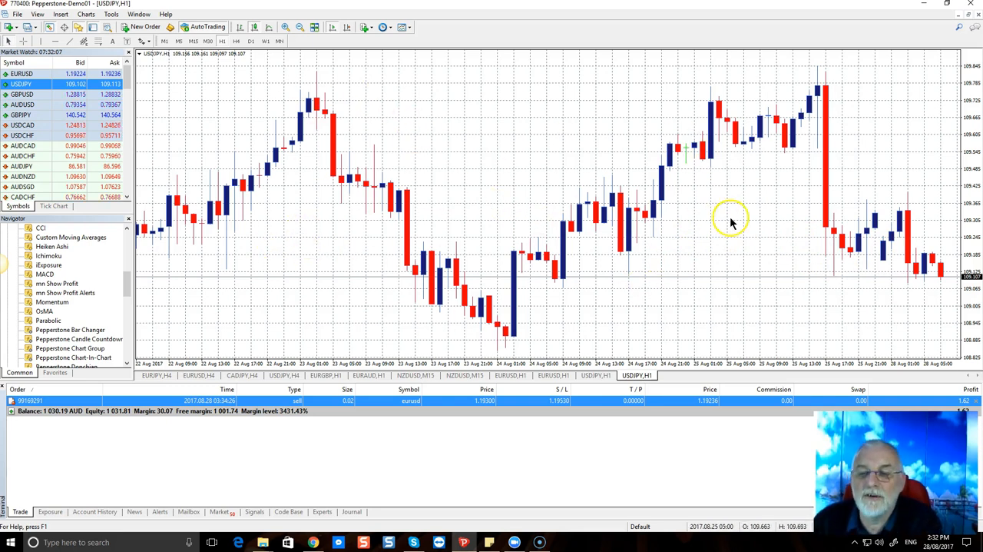
{"action": "mouse_move", "coordinate": [852, 162]}
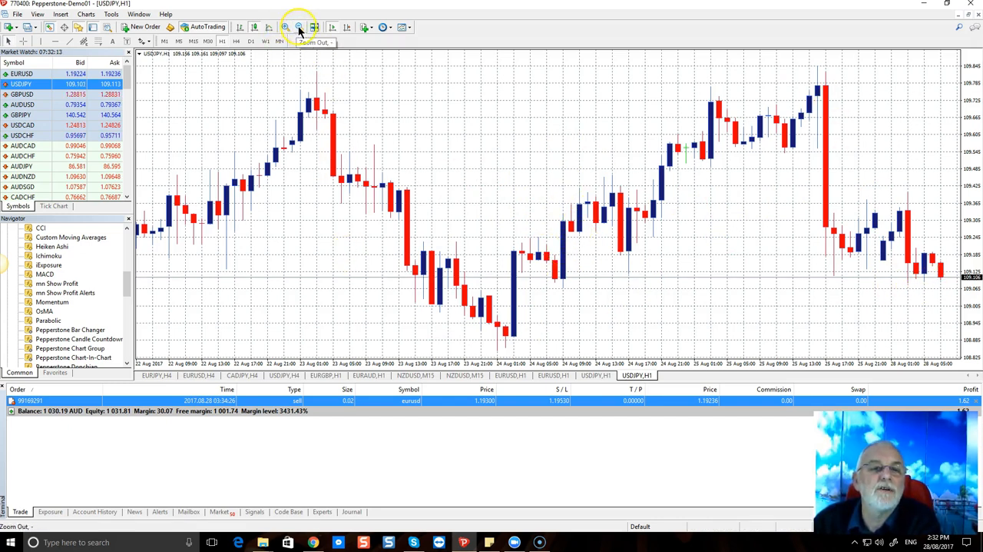
{"action": "left_click", "coordinate": [292, 26]}
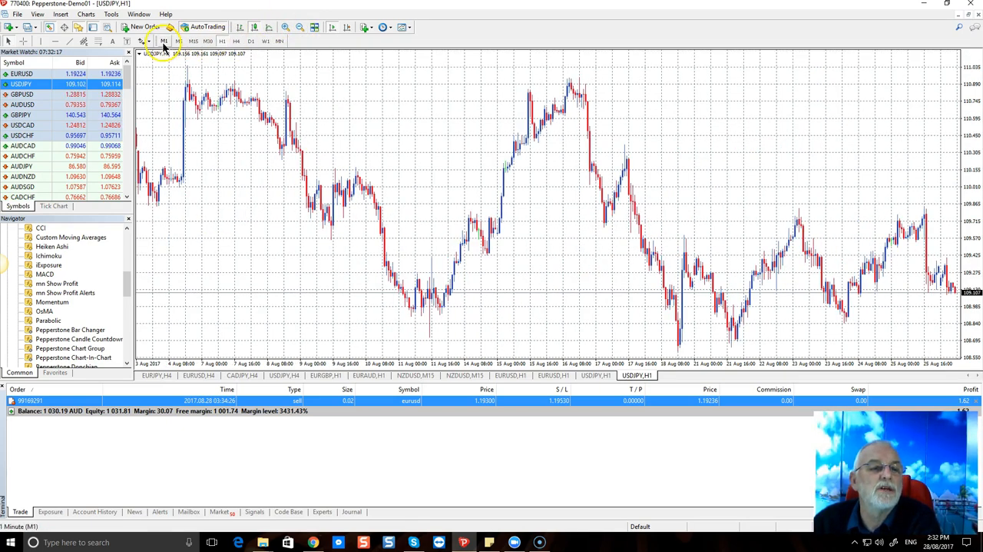
{"action": "left_click", "coordinate": [177, 41]}
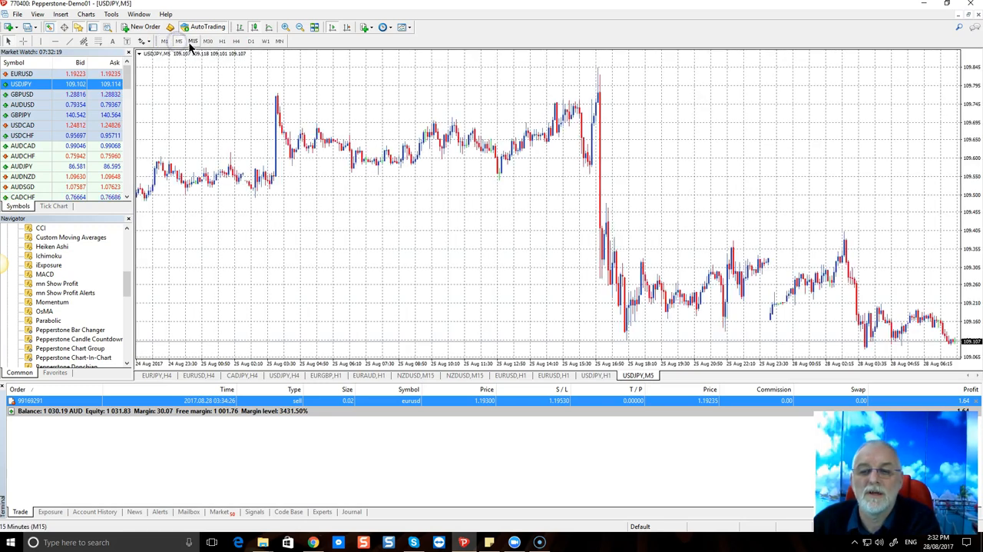
{"action": "left_click", "coordinate": [197, 41]}
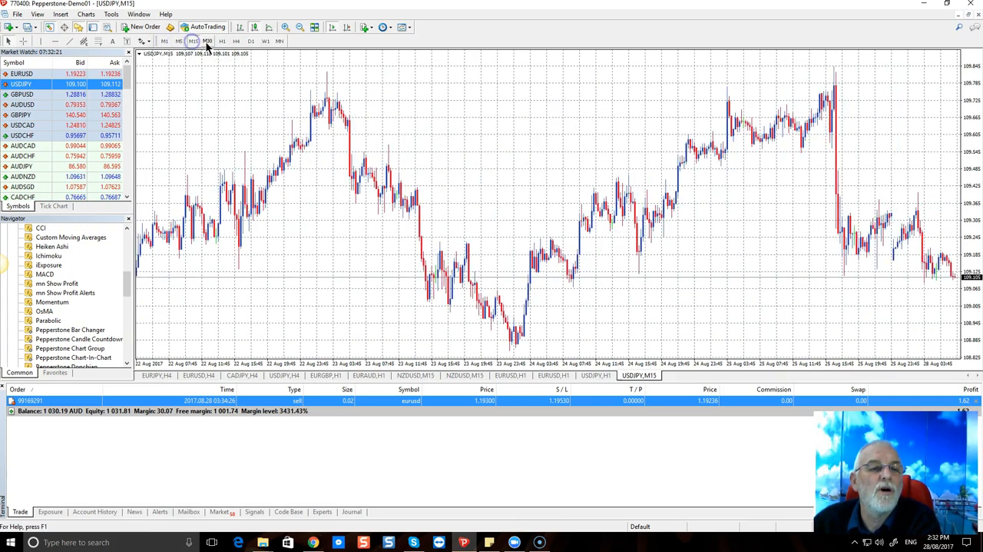
{"action": "left_click", "coordinate": [233, 40]}
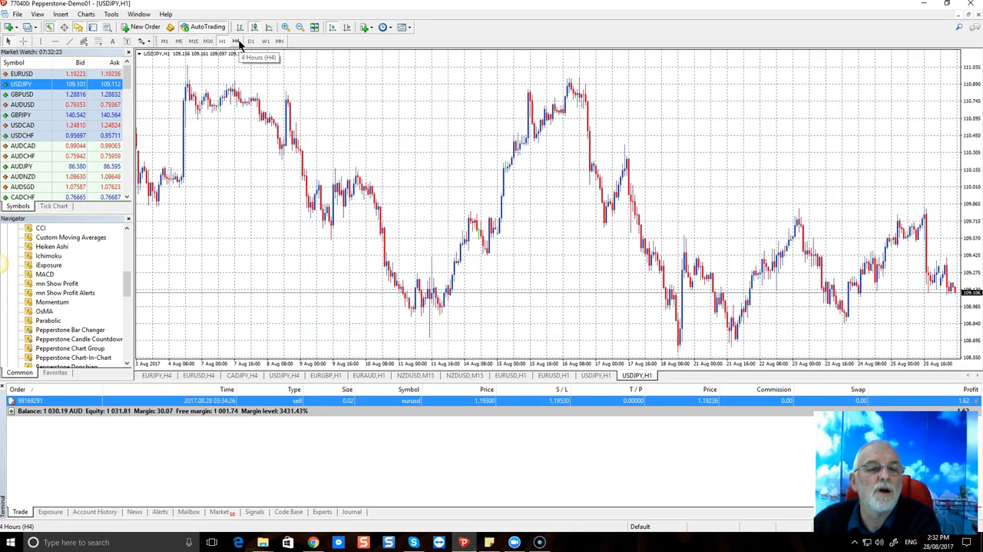
{"action": "left_click", "coordinate": [265, 40]}
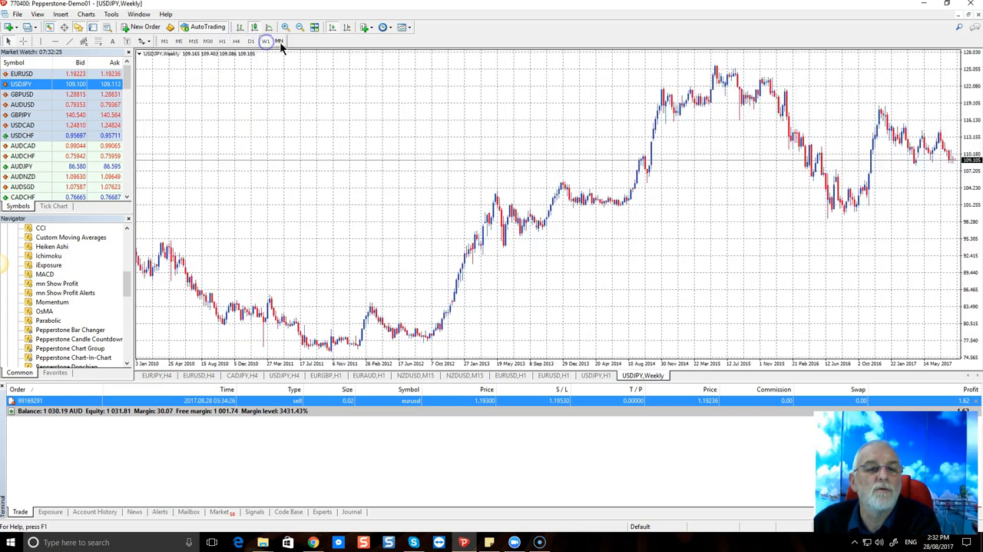
{"action": "left_click", "coordinate": [276, 42]}
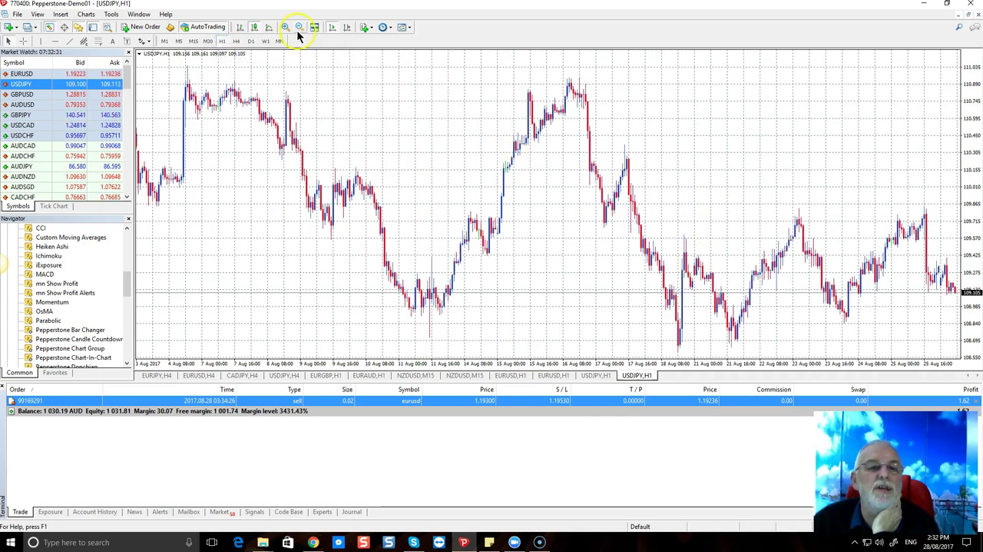
{"action": "left_click", "coordinate": [286, 27]}
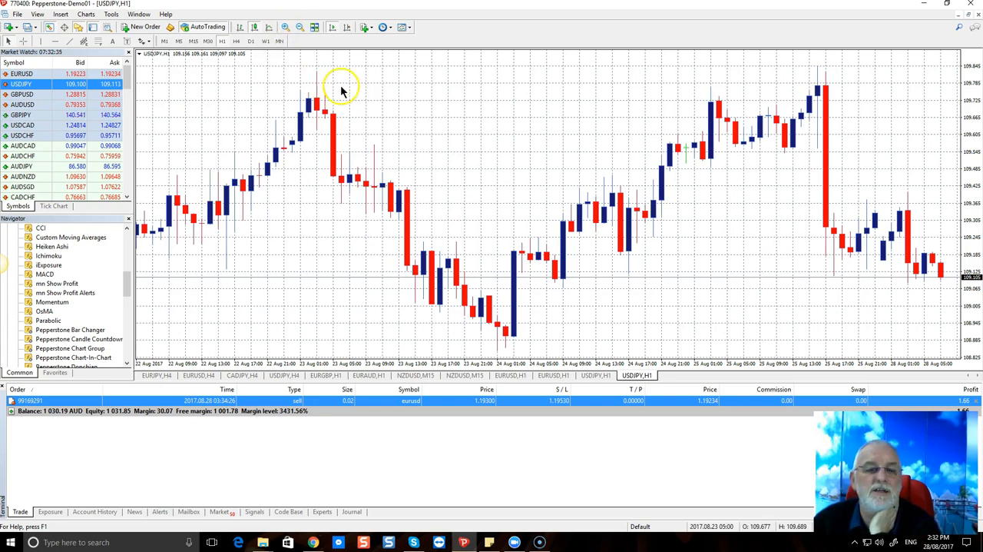
{"action": "left_click", "coordinate": [279, 26]}
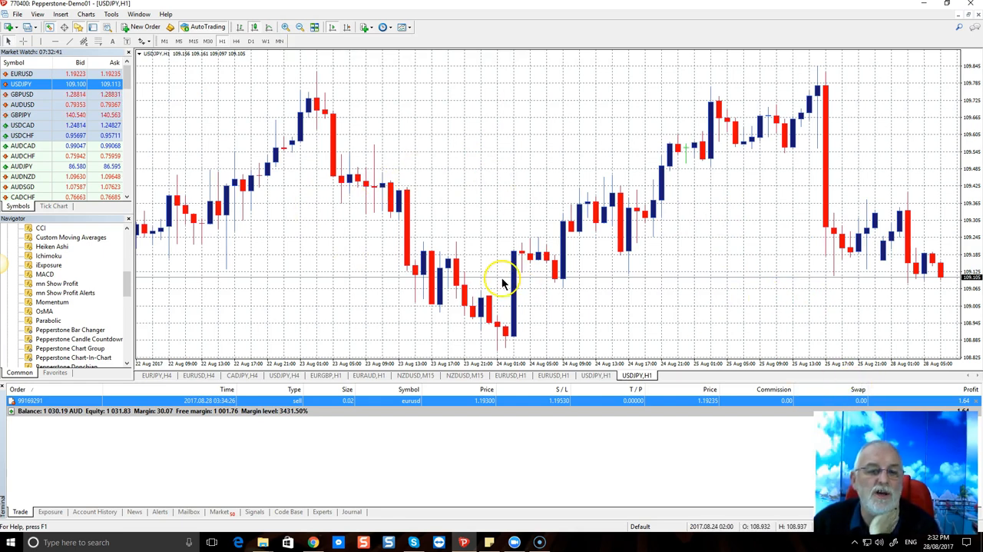
{"action": "mouse_move", "coordinate": [168, 271]}
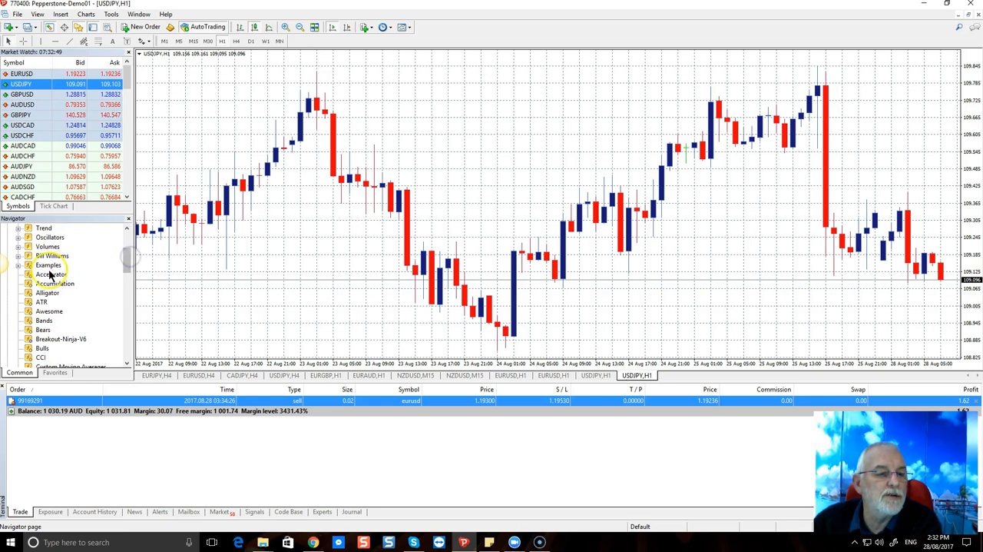
Add the Relative Strength Index with period 14 from Navigator's Oscillators group.
{"action": "left_click", "coordinate": [28, 237]}
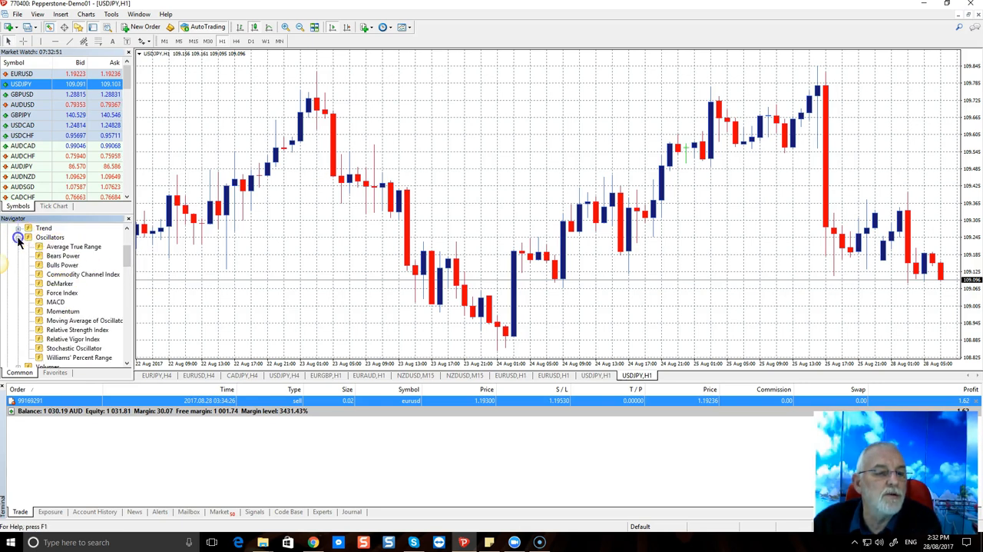
{"action": "mouse_move", "coordinate": [55, 332]}
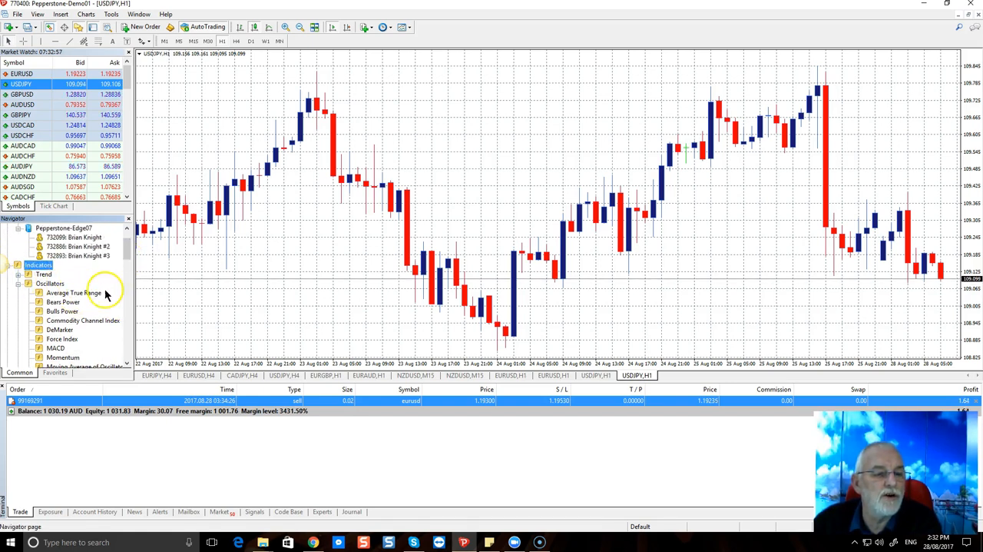
{"action": "scroll", "scroll_direction": "down", "scroll_amount": 3}
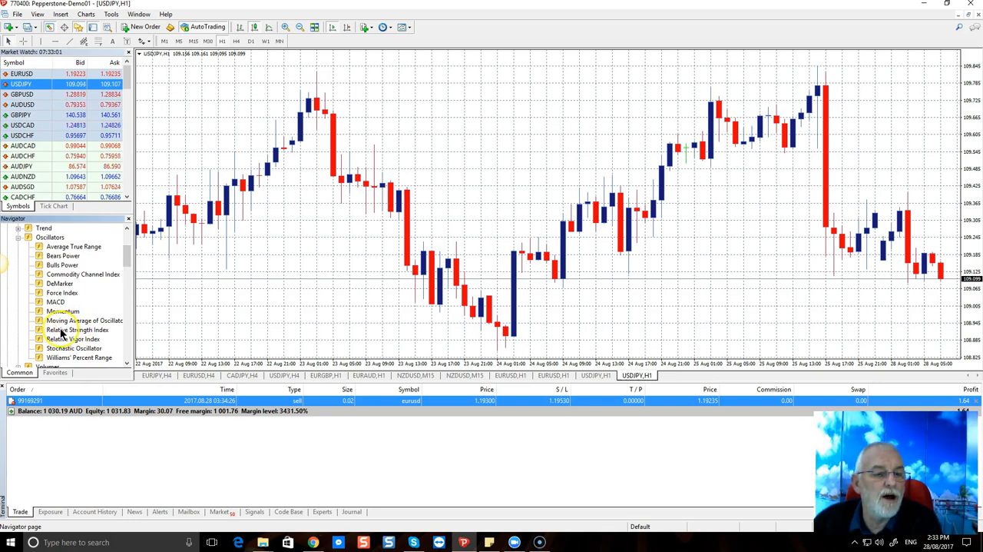
{"action": "double_click", "coordinate": [77, 329]}
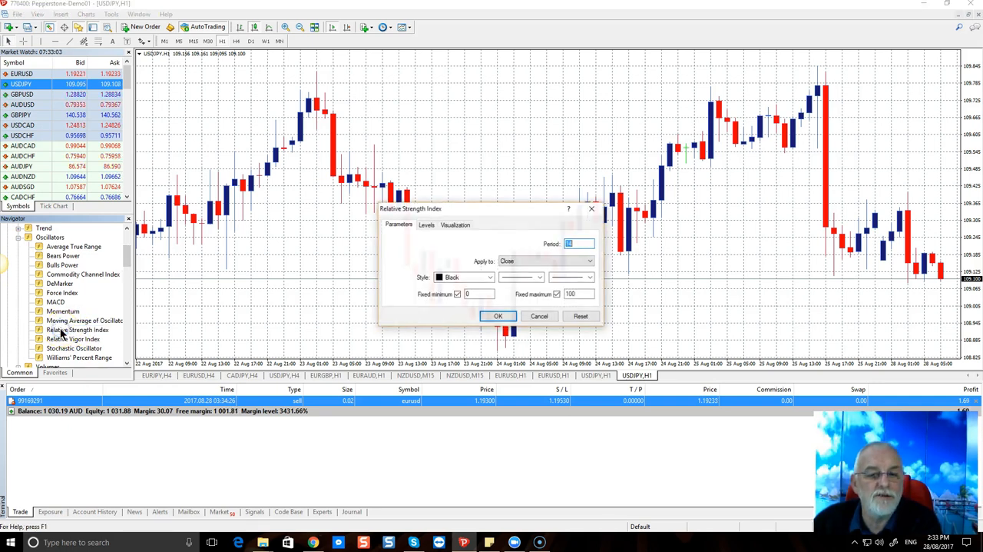
{"action": "left_click", "coordinate": [498, 316]}
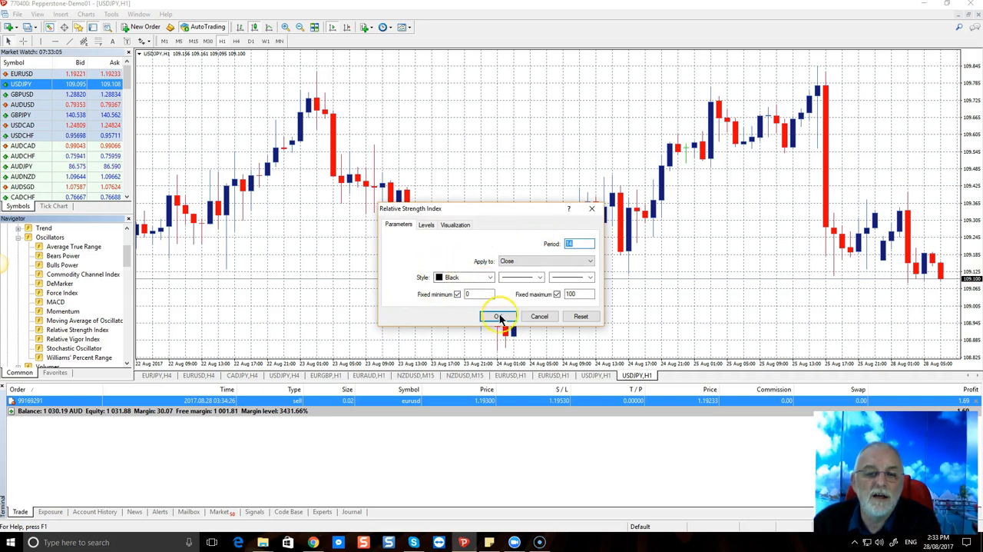
{"action": "left_click", "coordinate": [497, 316]}
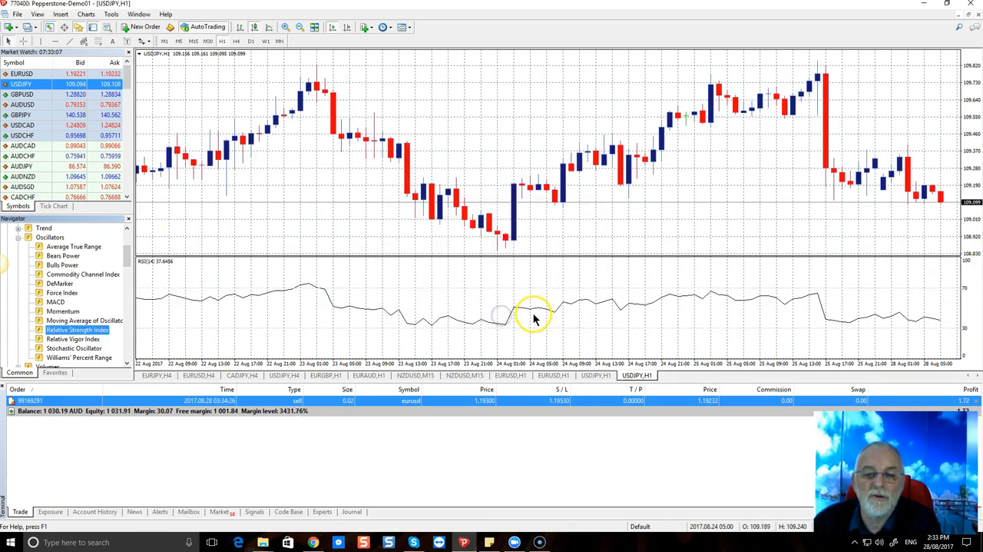
{"action": "mouse_move", "coordinate": [582, 256]}
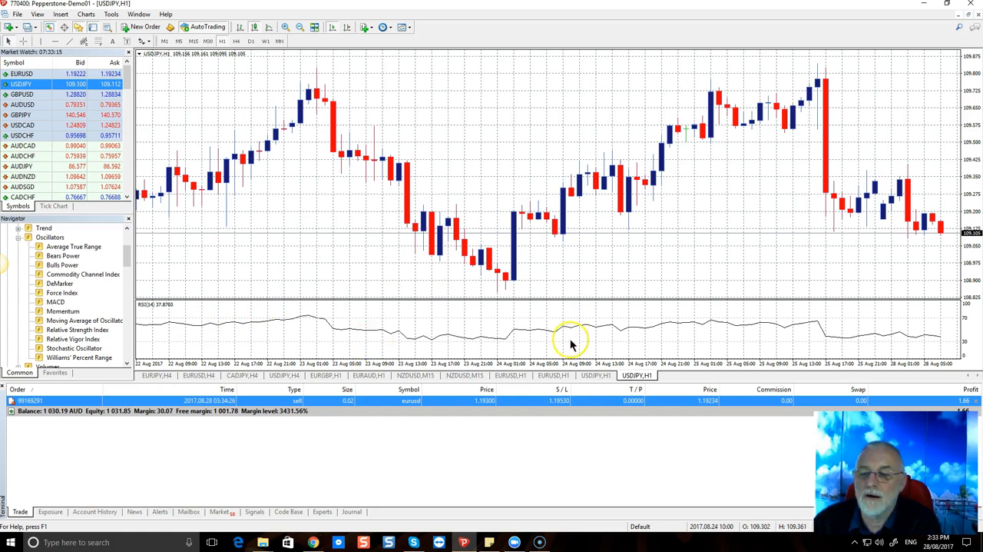
{"action": "mouse_move", "coordinate": [445, 365]}
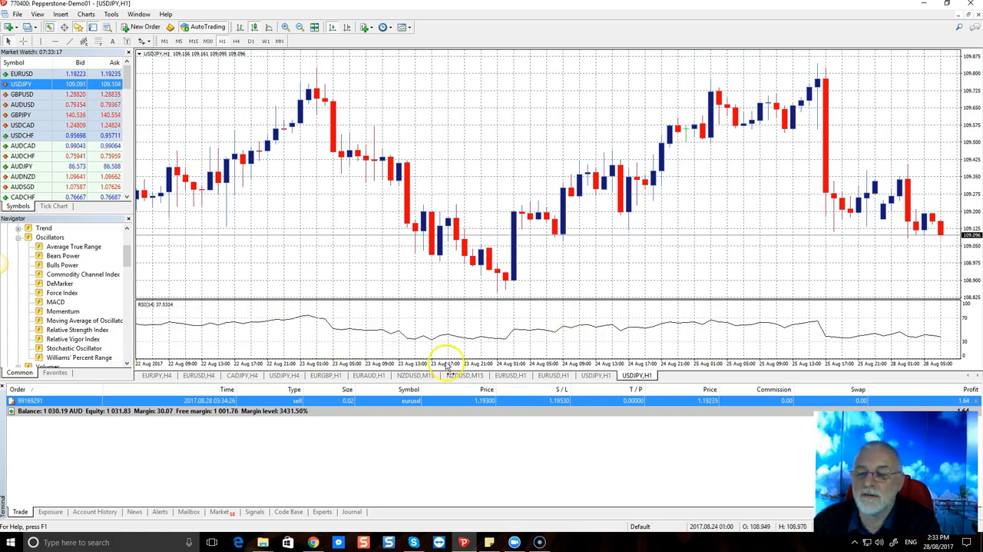
{"action": "mouse_move", "coordinate": [645, 138]}
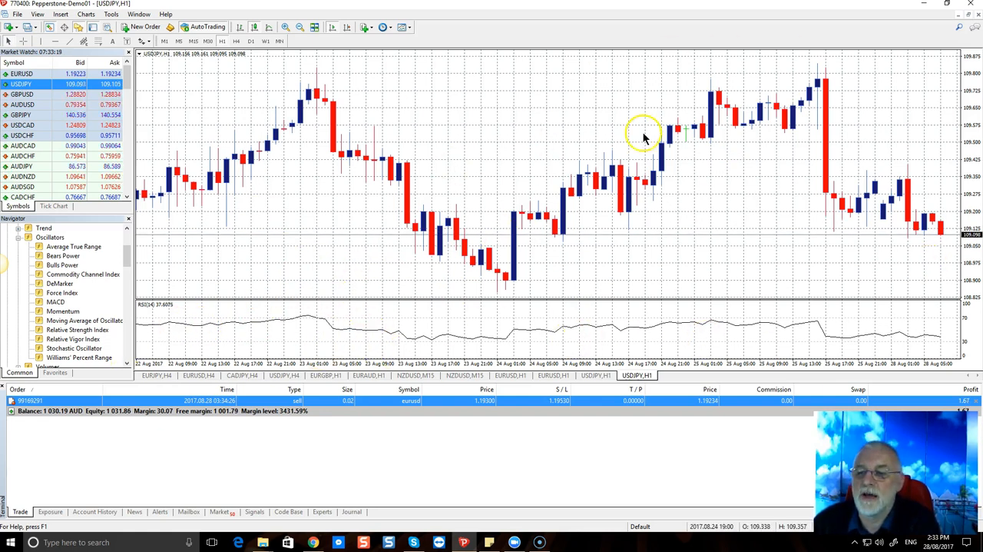
{"action": "mouse_move", "coordinate": [936, 337]}
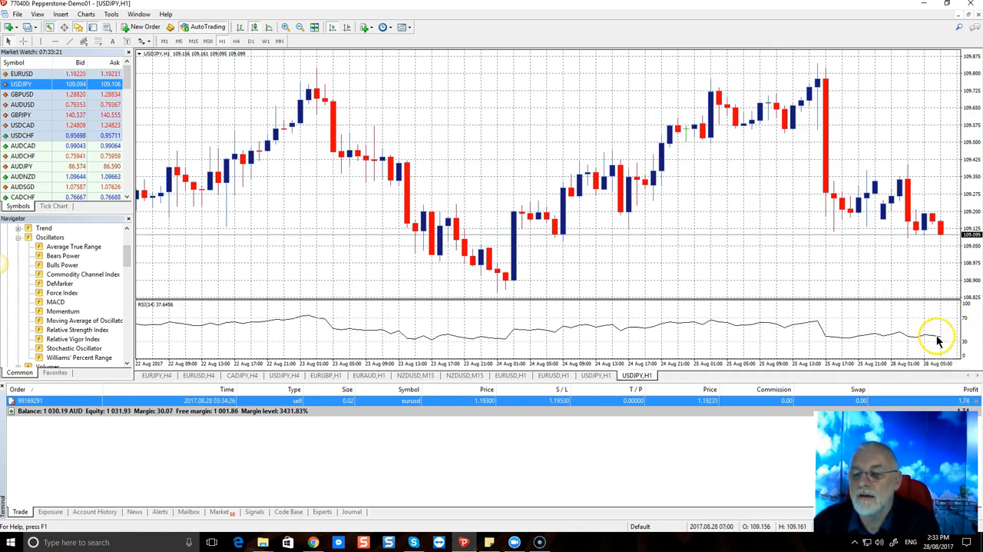
{"action": "mouse_move", "coordinate": [945, 317]}
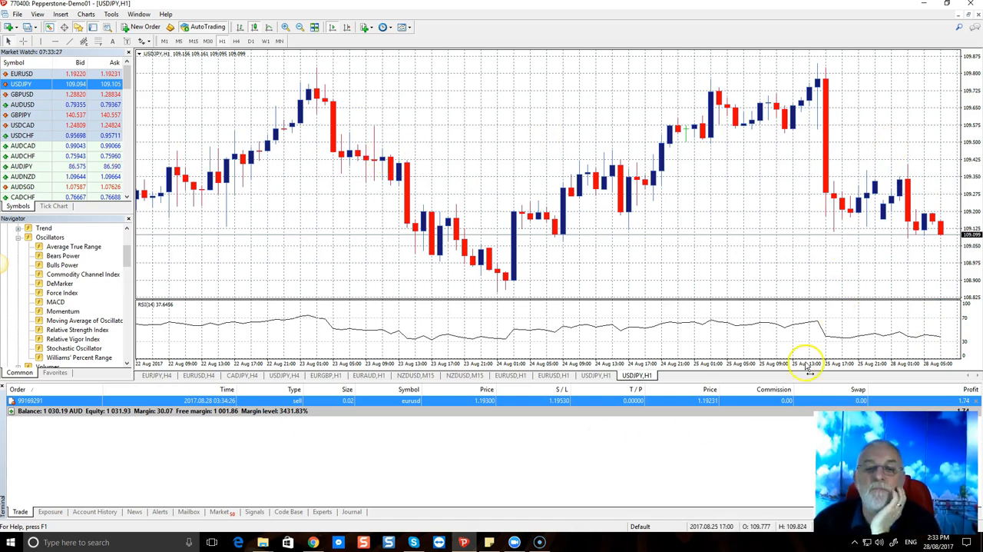
{"action": "mouse_move", "coordinate": [468, 257]}
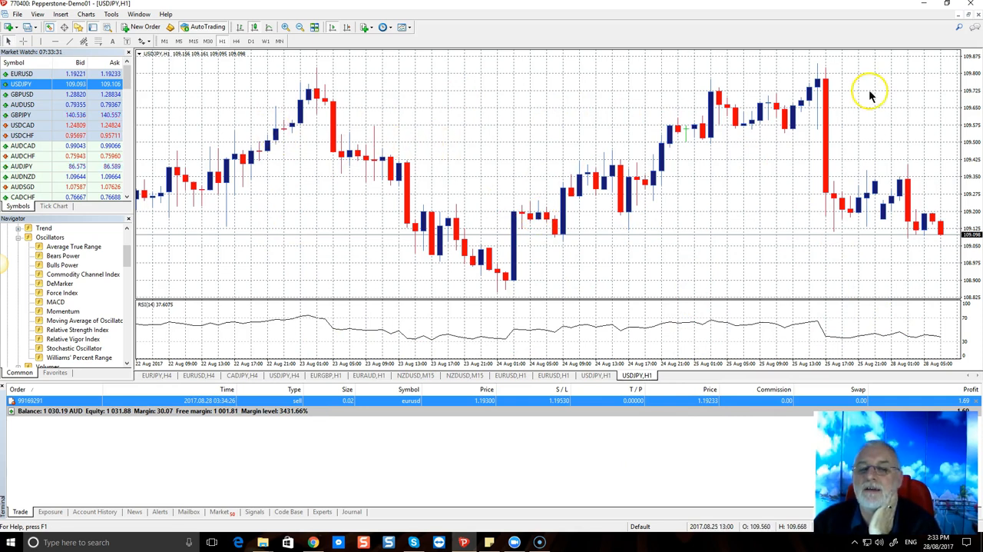
{"action": "mouse_move", "coordinate": [563, 255]}
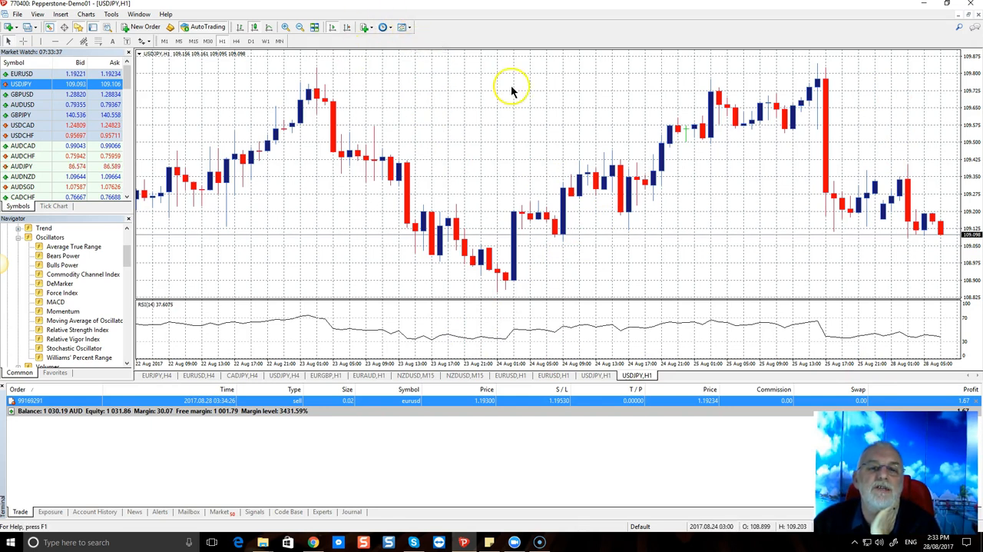
Start saving the chart as a template and enter the name 'NINJIA template'.
{"action": "left_click", "coordinate": [402, 26]}
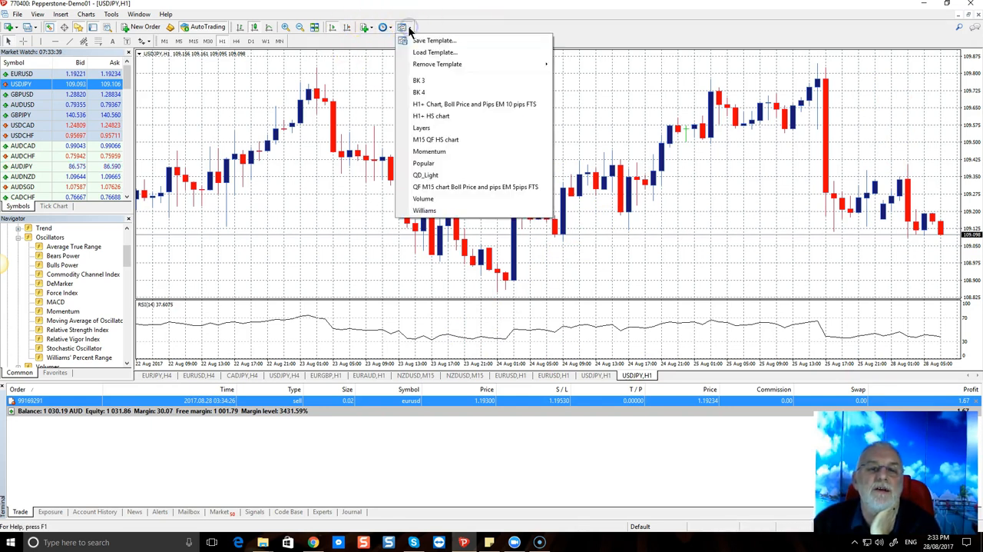
{"action": "left_click", "coordinate": [407, 25]}
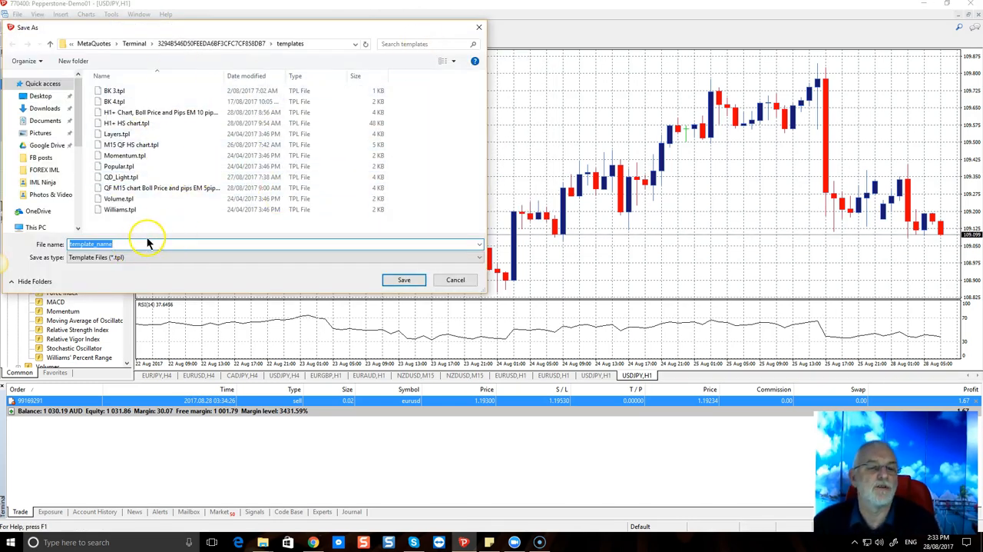
{"action": "mouse_move", "coordinate": [151, 280]}
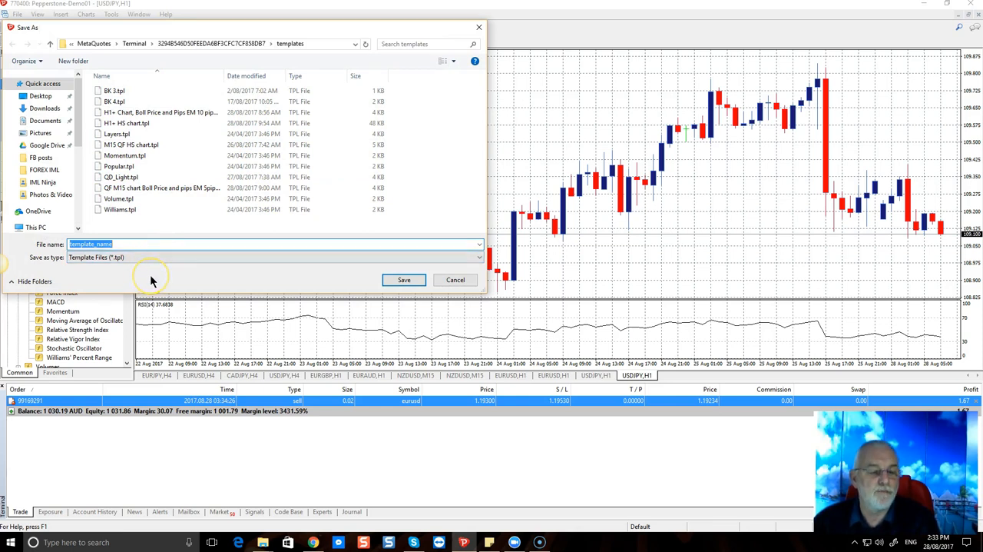
{"action": "type", "text": "N"}
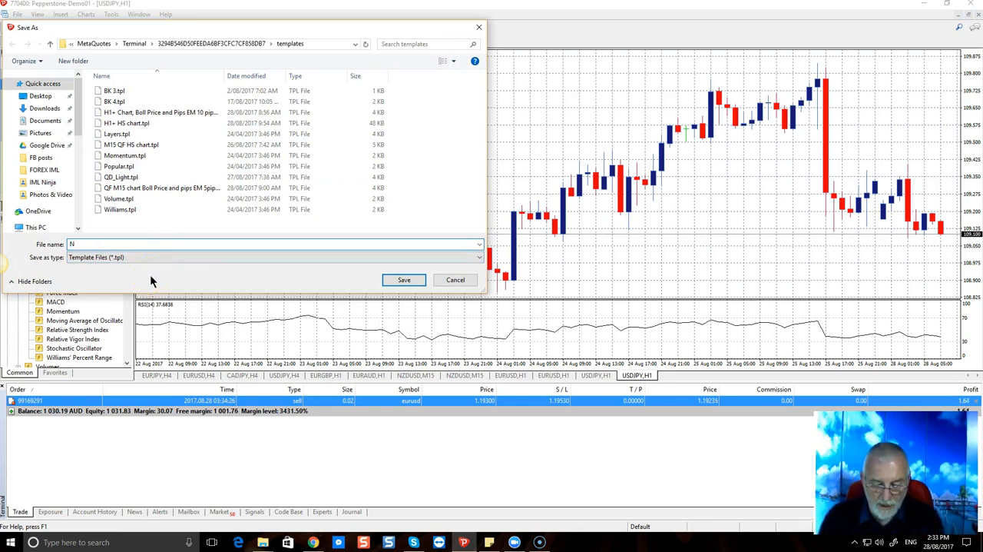
{"action": "type", "text": "INJA templ"}
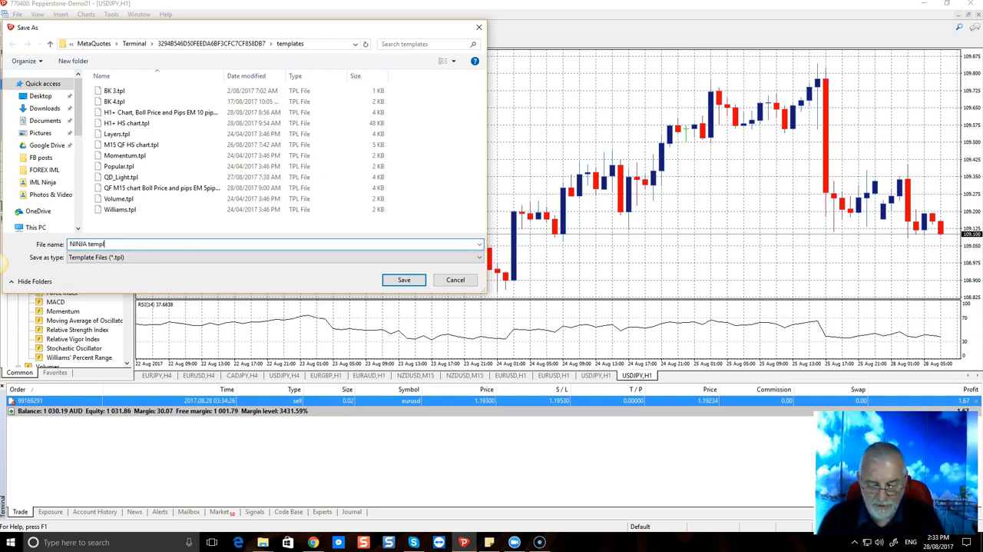
{"action": "type", "text": "ate"}
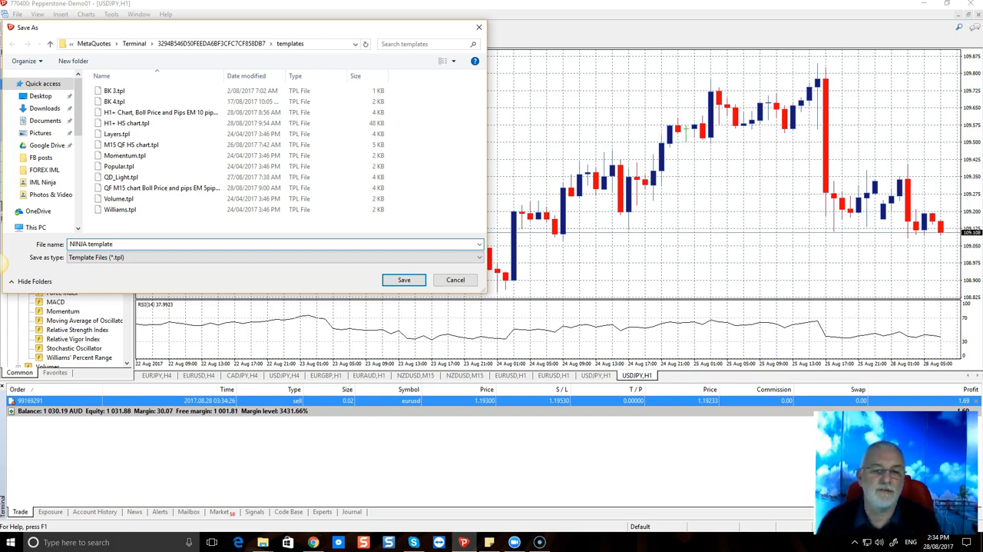
{"action": "mouse_move", "coordinate": [136, 308]}
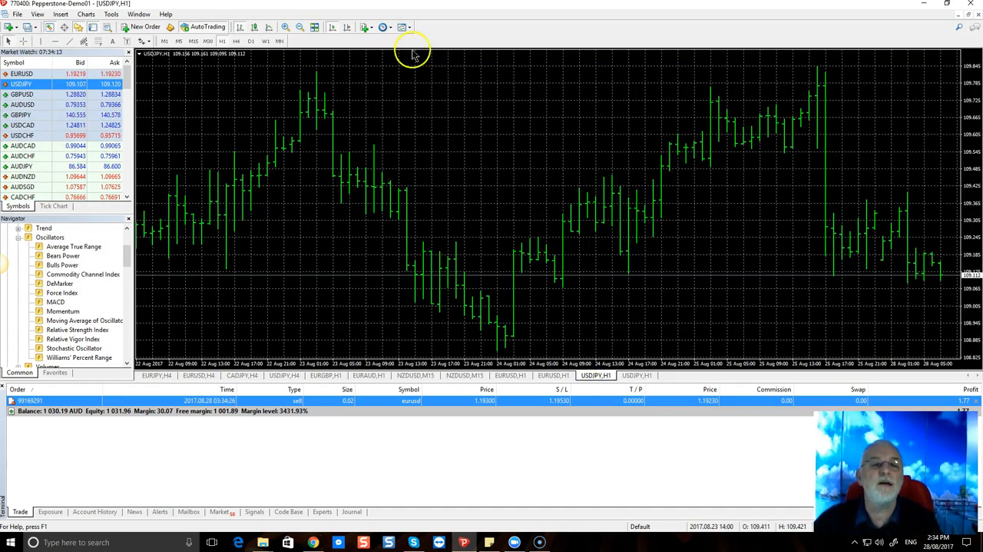
Apply the NINJA template from the Templates list to the other USDJPY H1 chart.
{"action": "left_click", "coordinate": [399, 25]}
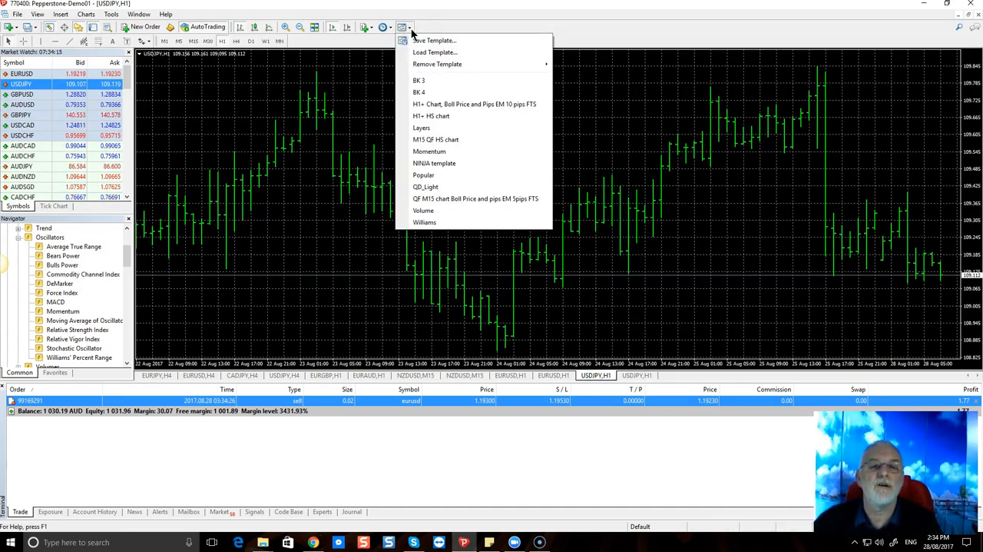
{"action": "mouse_move", "coordinate": [432, 163]}
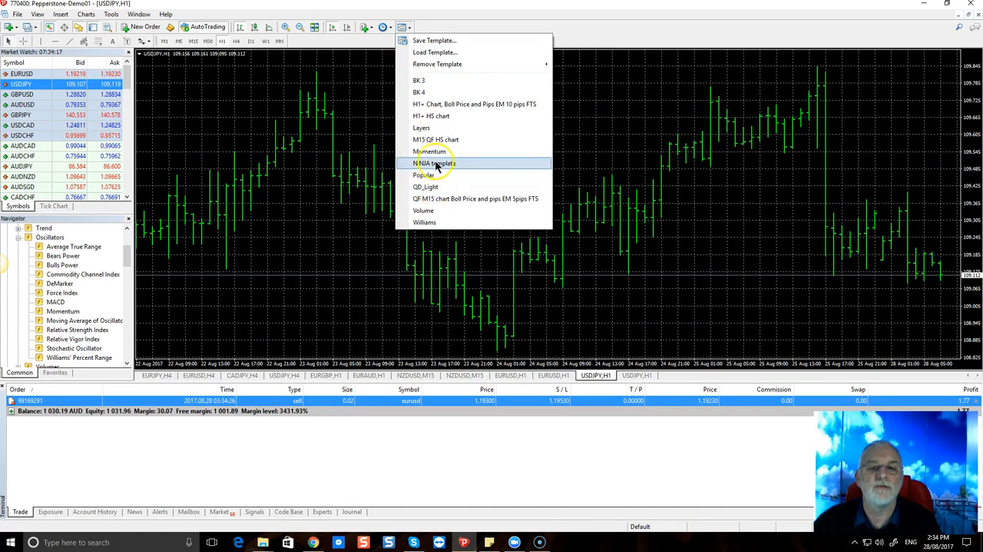
{"action": "left_click", "coordinate": [432, 163]}
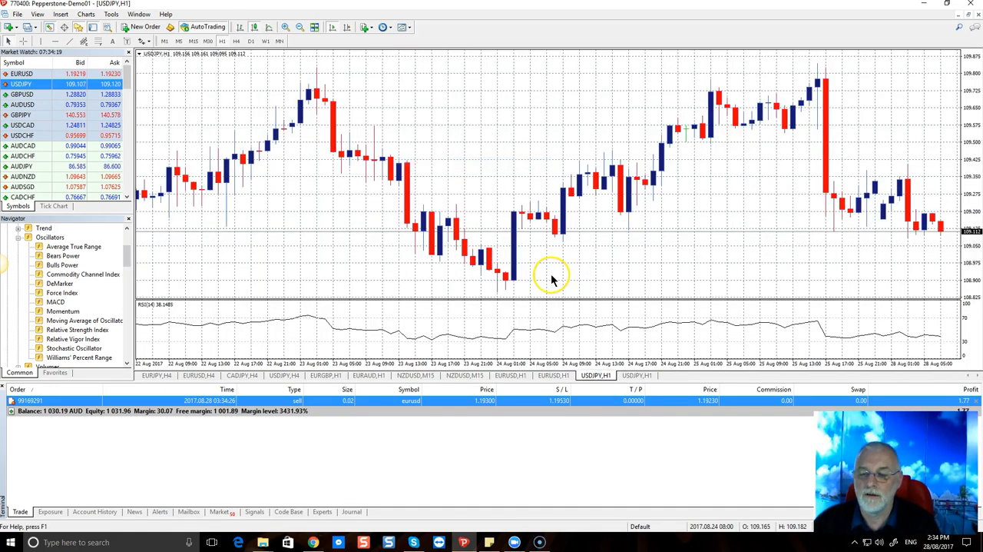
{"action": "mouse_move", "coordinate": [503, 165]}
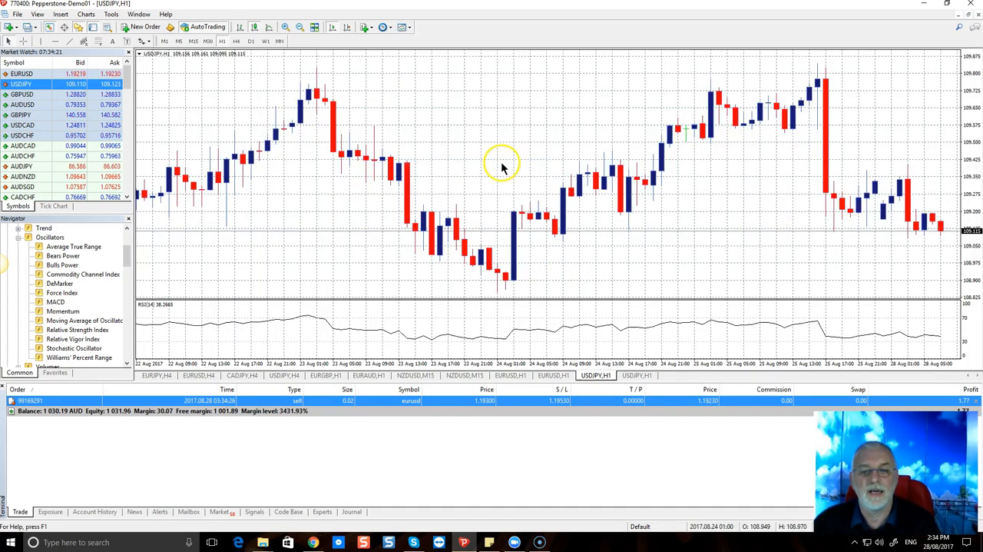
{"action": "mouse_move", "coordinate": [807, 211]}
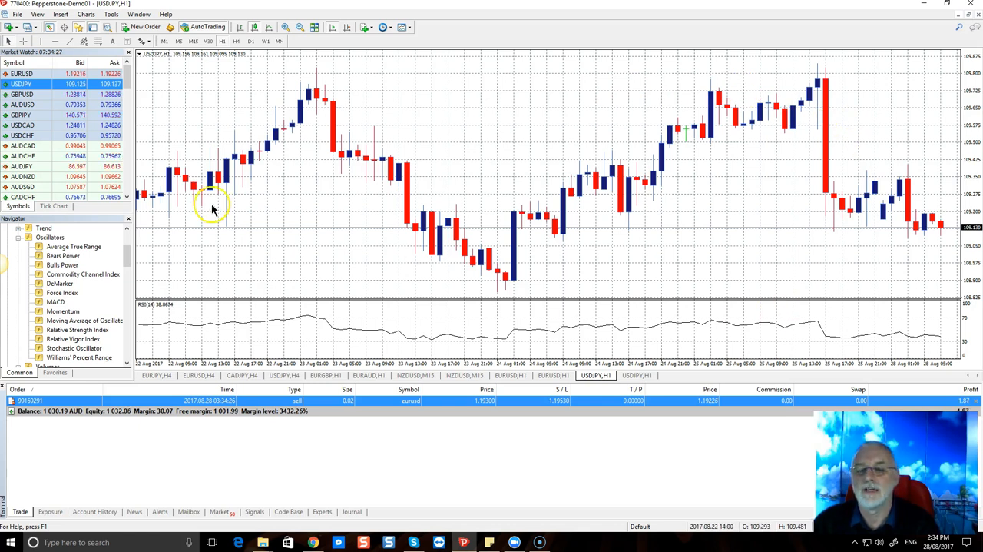
{"action": "mouse_move", "coordinate": [23, 93]}
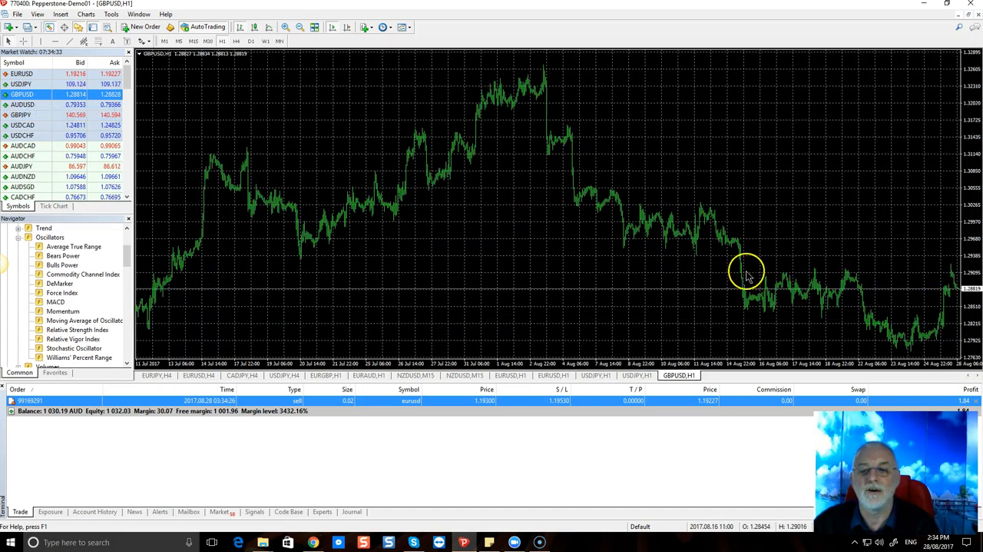
Apply the saved NINJA template to the GBPUSD H1 chart from the Templates toolbar list.
{"action": "left_click", "coordinate": [403, 25]}
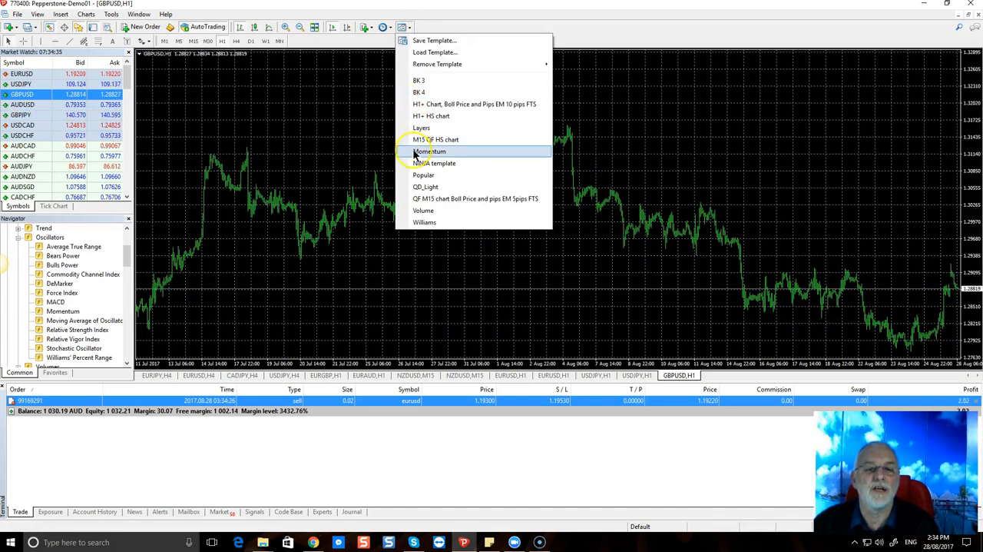
{"action": "left_click", "coordinate": [427, 151]}
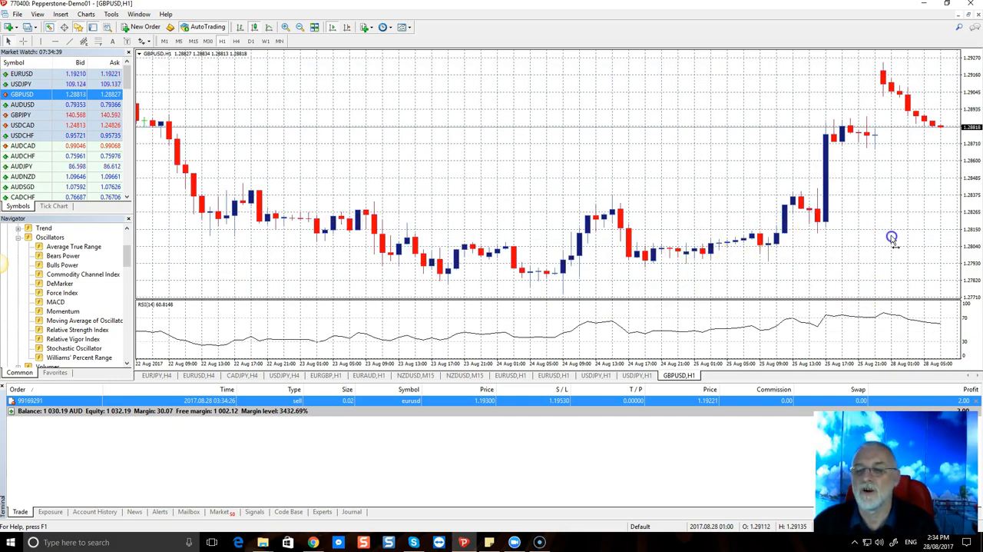
{"action": "mouse_move", "coordinate": [792, 251]}
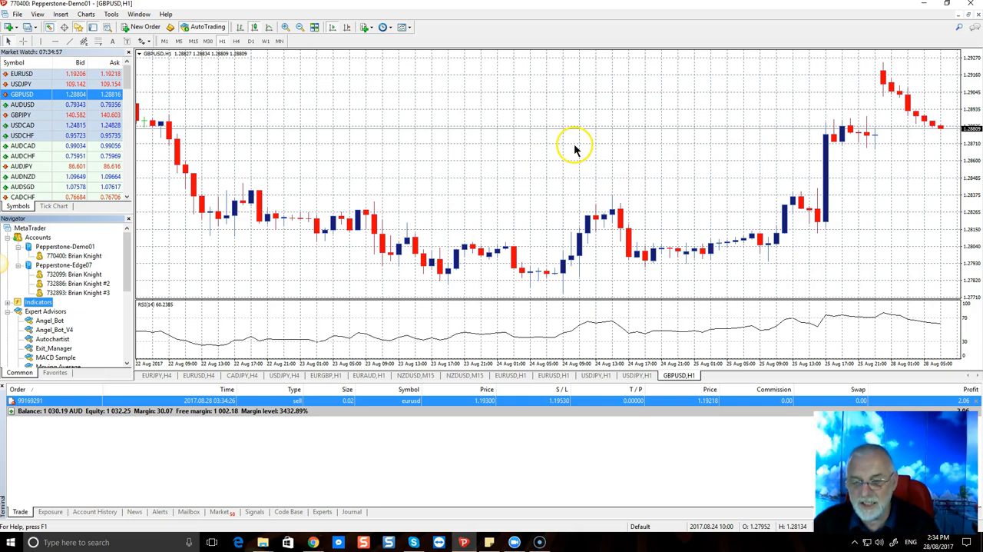
{"action": "mouse_move", "coordinate": [578, 165]}
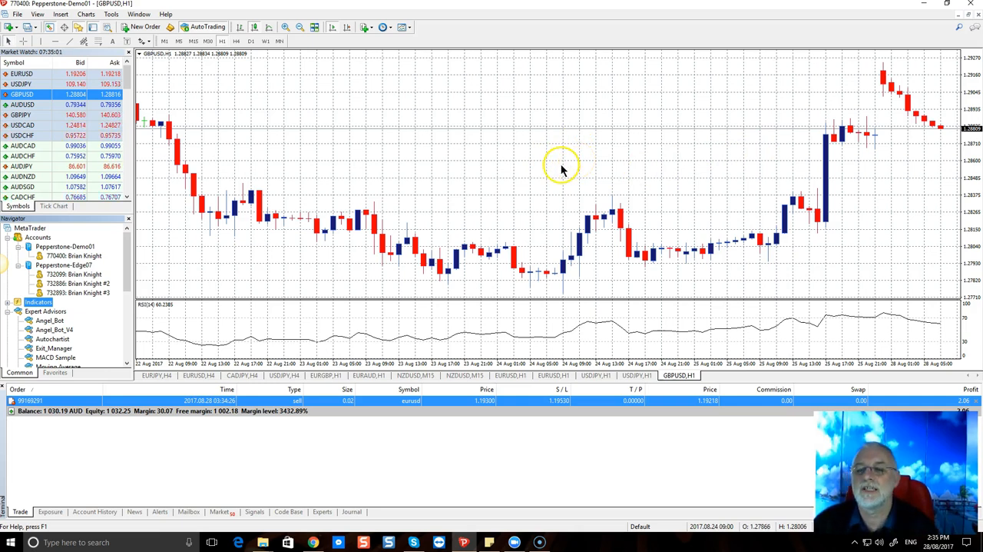
{"action": "mouse_move", "coordinate": [589, 352]}
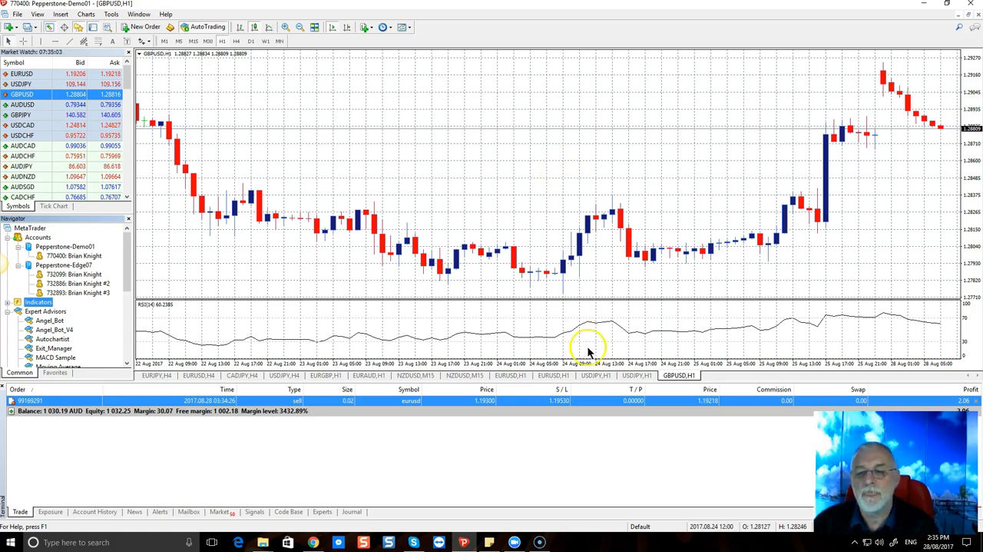
{"action": "mouse_move", "coordinate": [519, 332]}
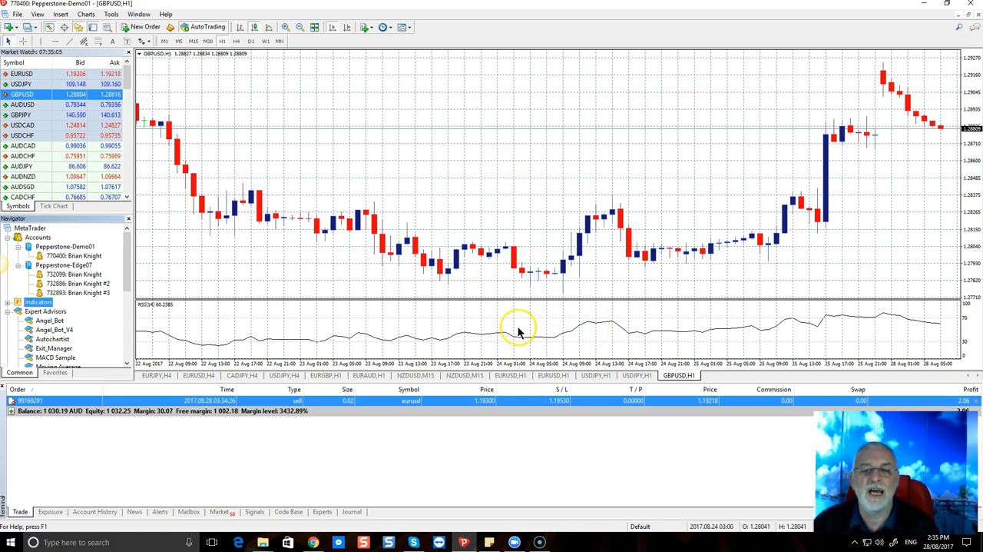
{"action": "mouse_move", "coordinate": [659, 208]}
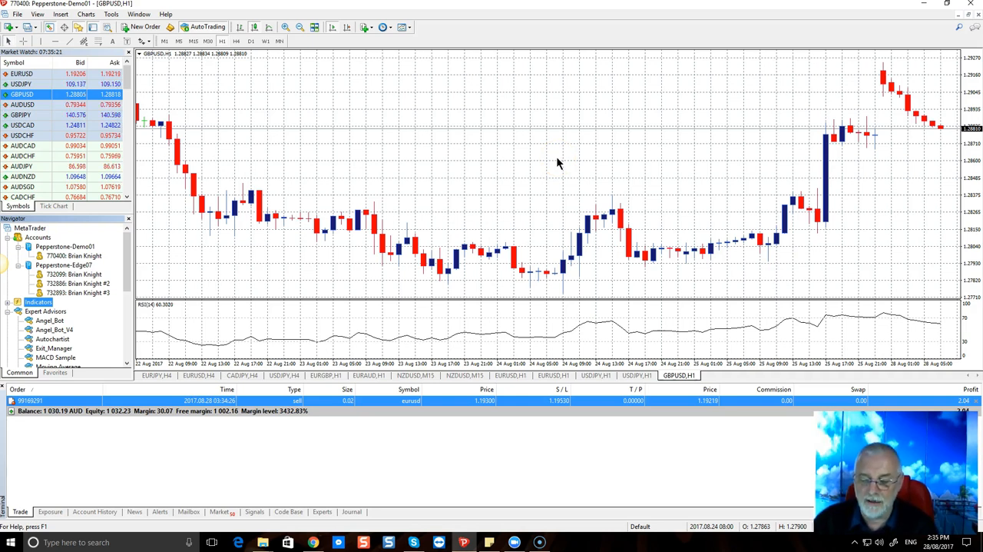
{"action": "mouse_move", "coordinate": [486, 169]}
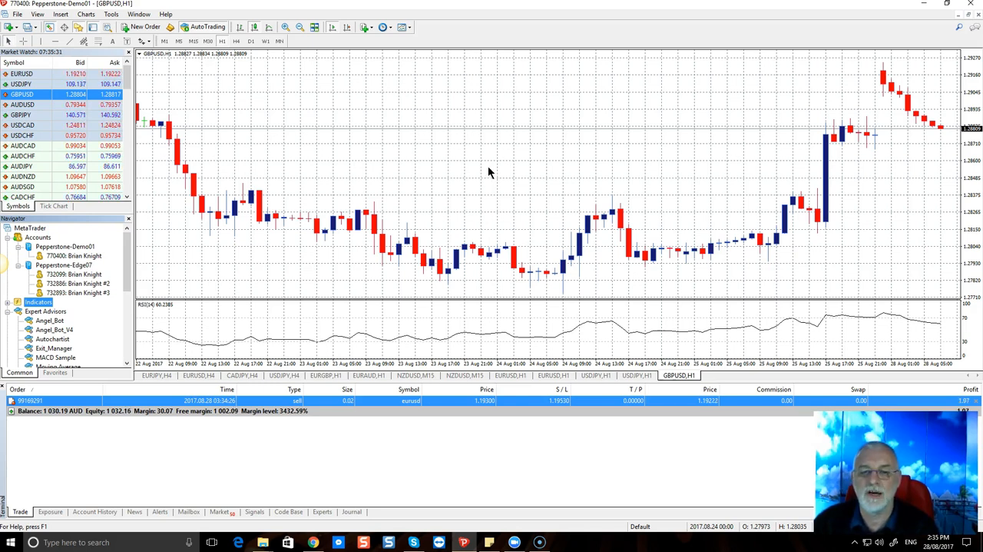
{"action": "mouse_move", "coordinate": [493, 168]}
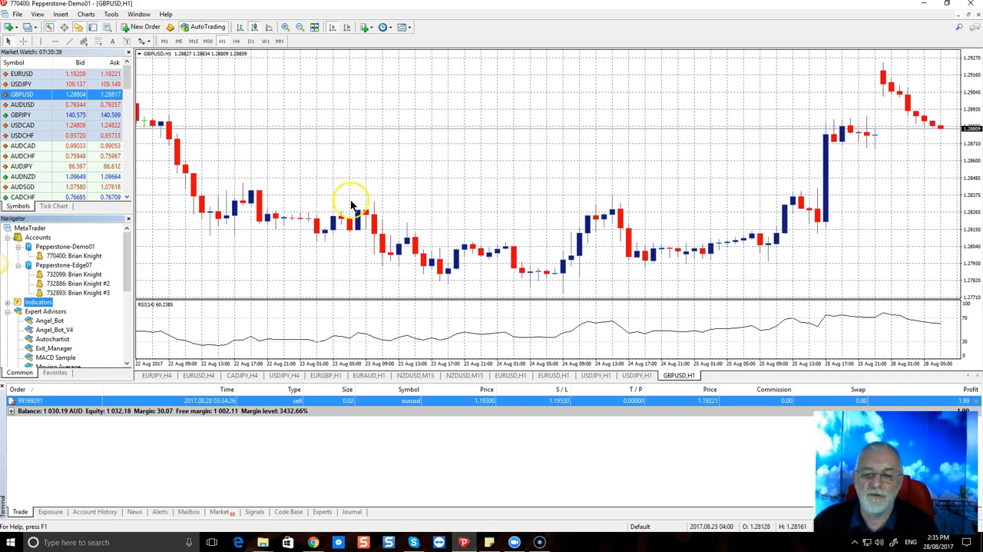
{"action": "mouse_move", "coordinate": [547, 179]}
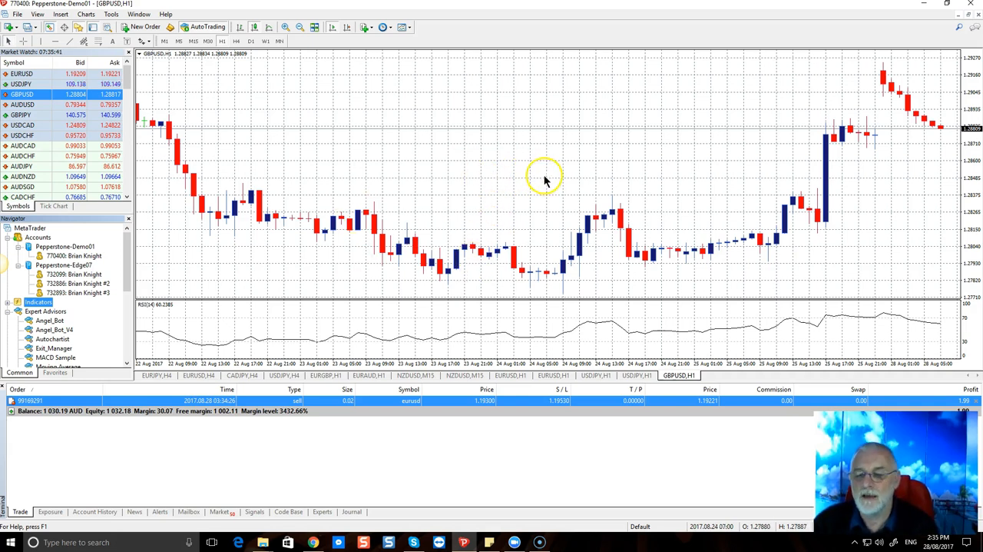
{"action": "mouse_move", "coordinate": [539, 171]}
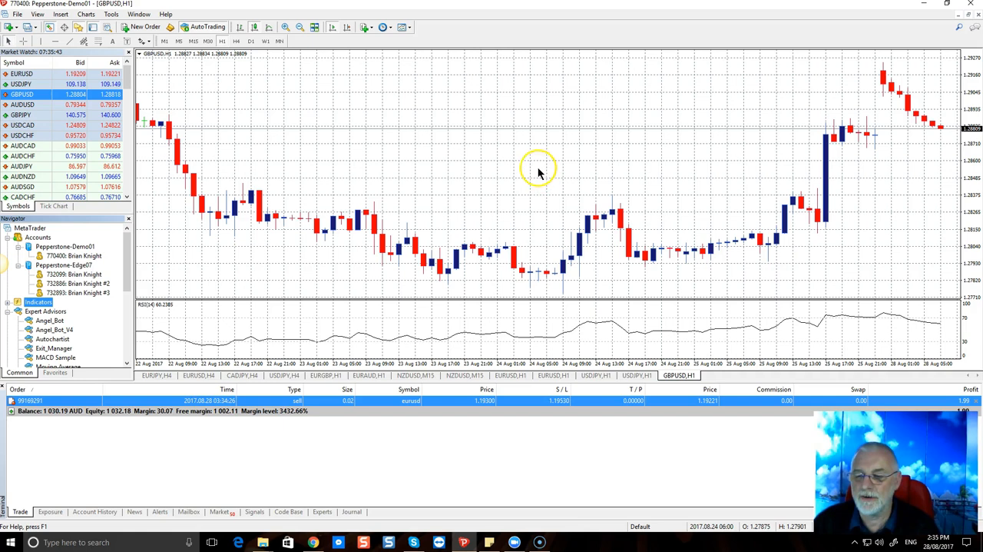